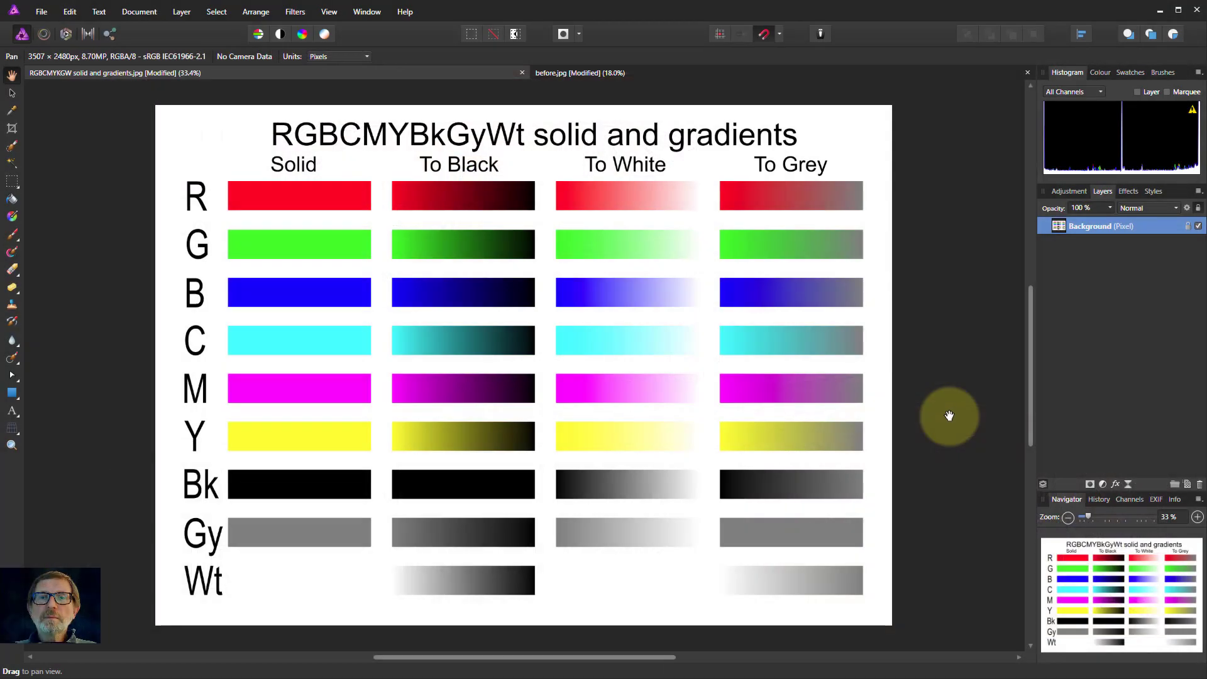
{"action": "mouse_move", "coordinate": [983, 431]}
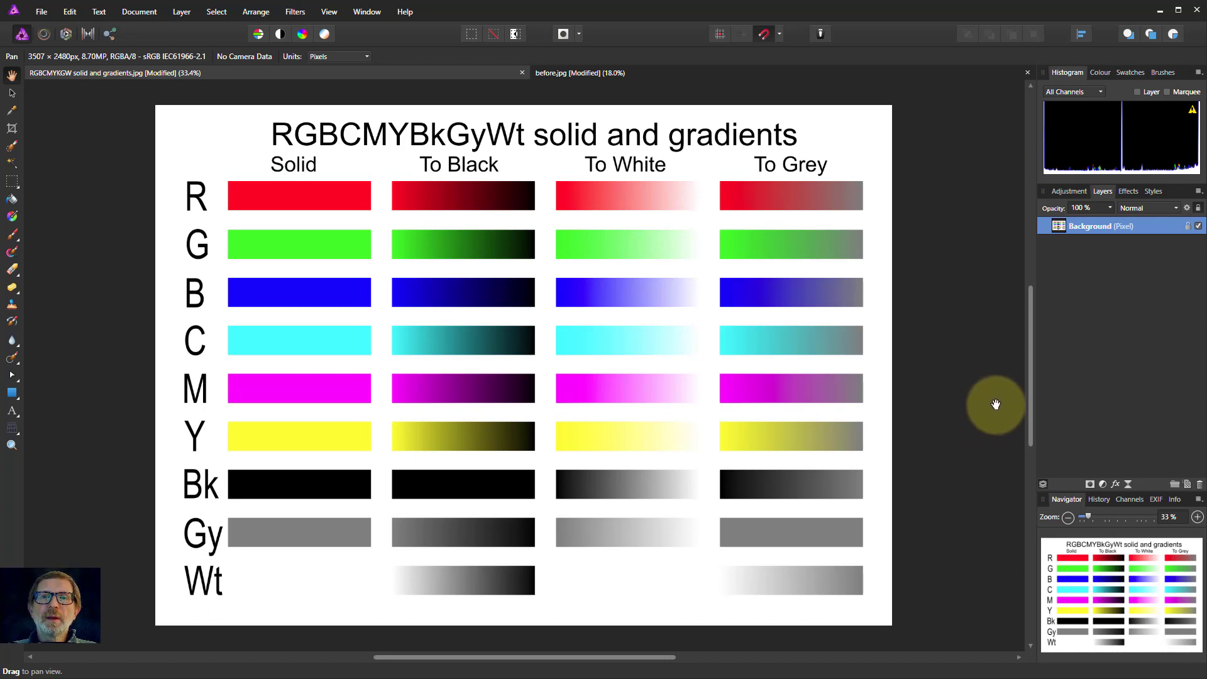
{"action": "mouse_move", "coordinate": [989, 409]}
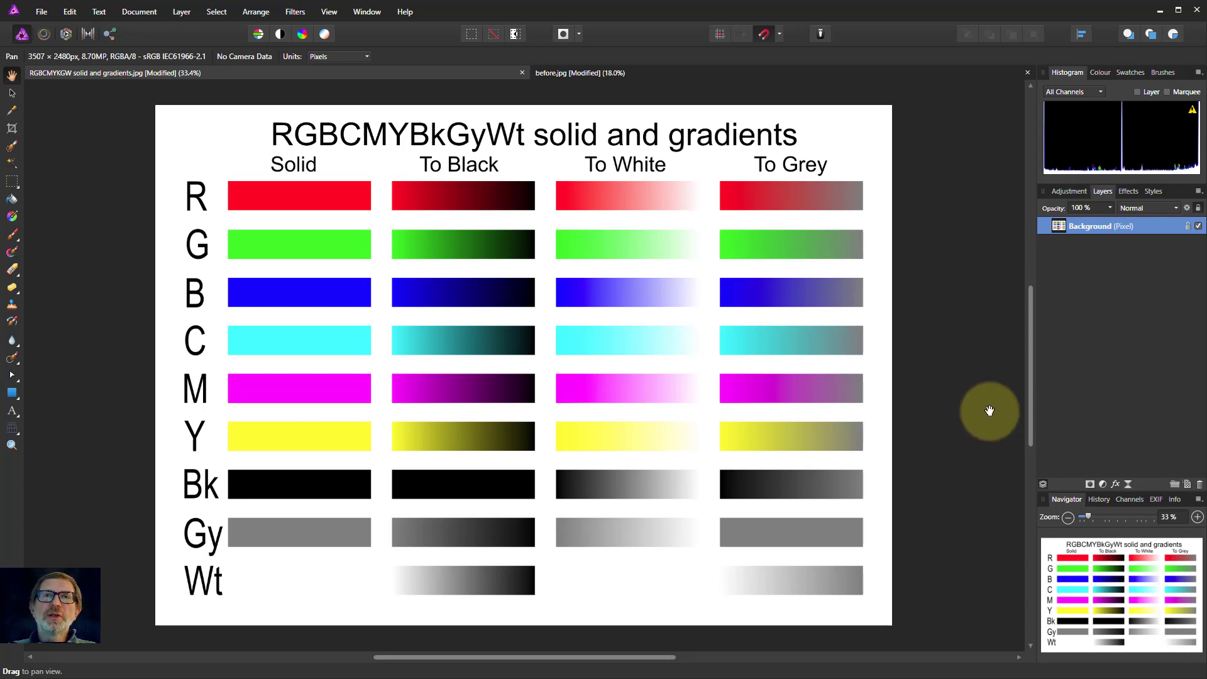
{"action": "mouse_move", "coordinate": [983, 409]}
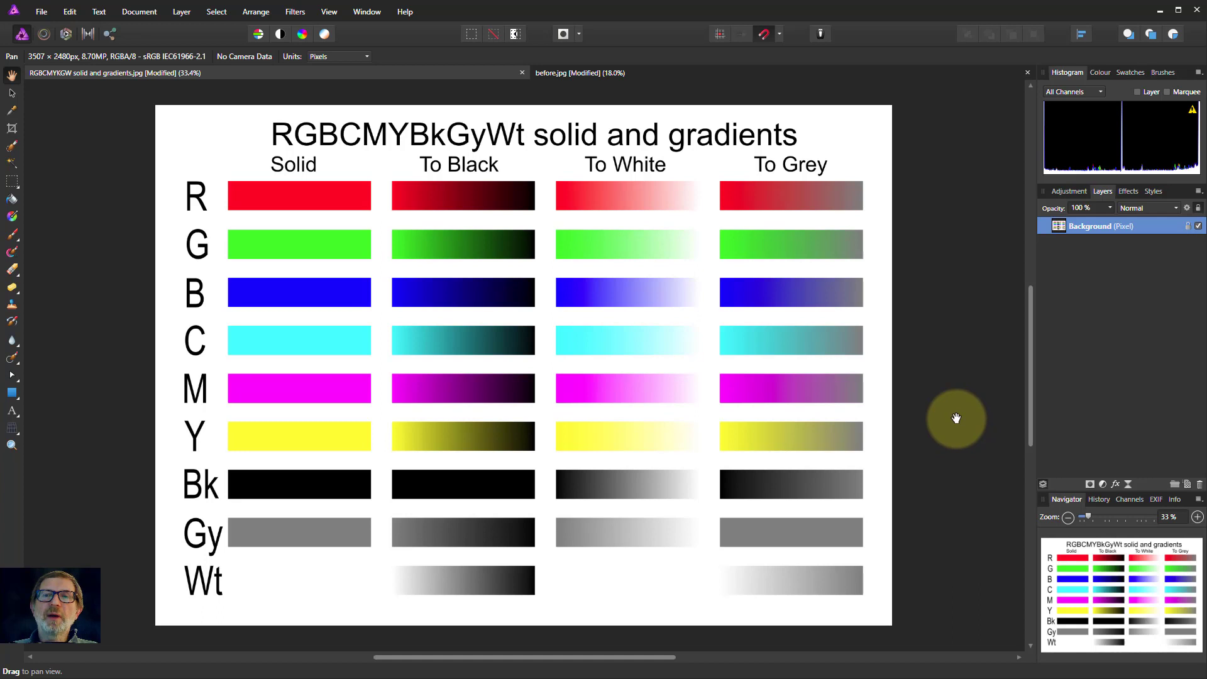
{"action": "mouse_move", "coordinate": [303, 365]}
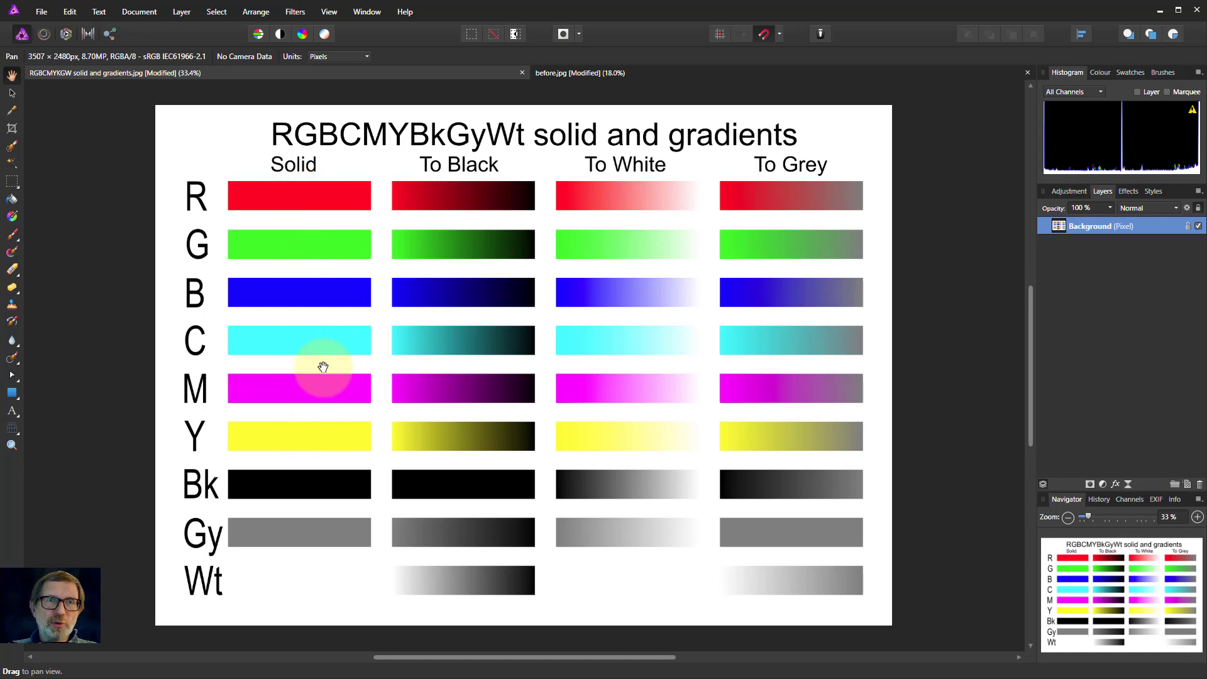
{"action": "mouse_move", "coordinate": [450, 216]}
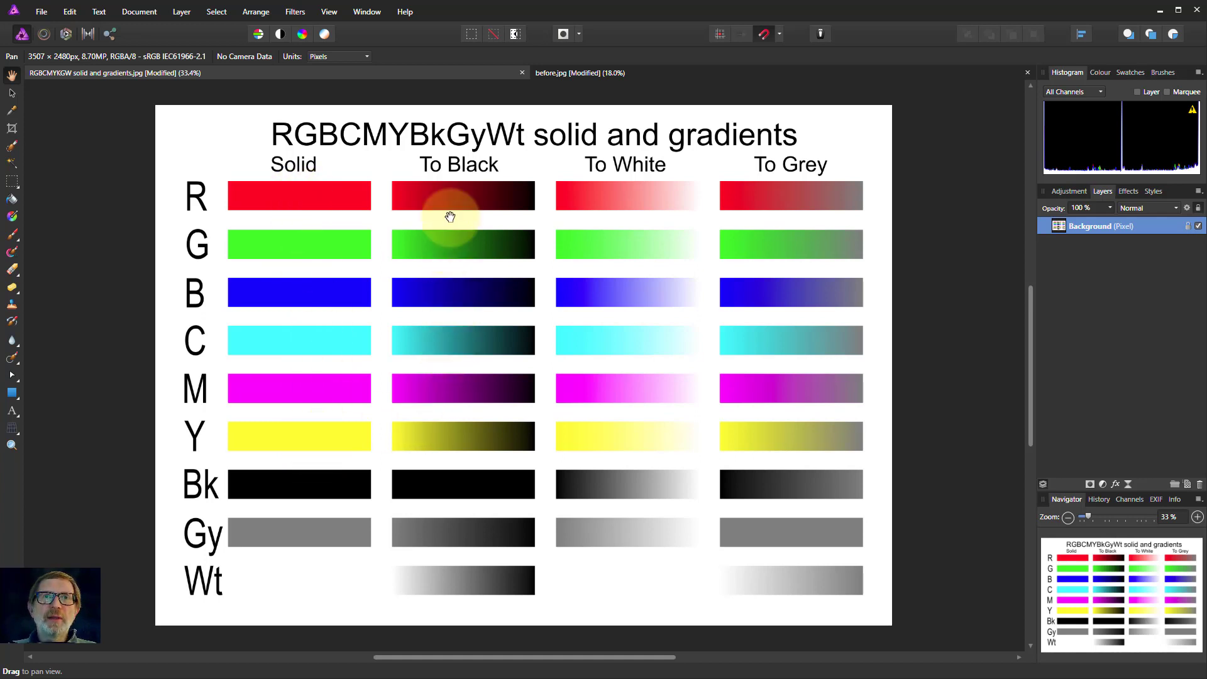
{"action": "mouse_move", "coordinate": [571, 203]}
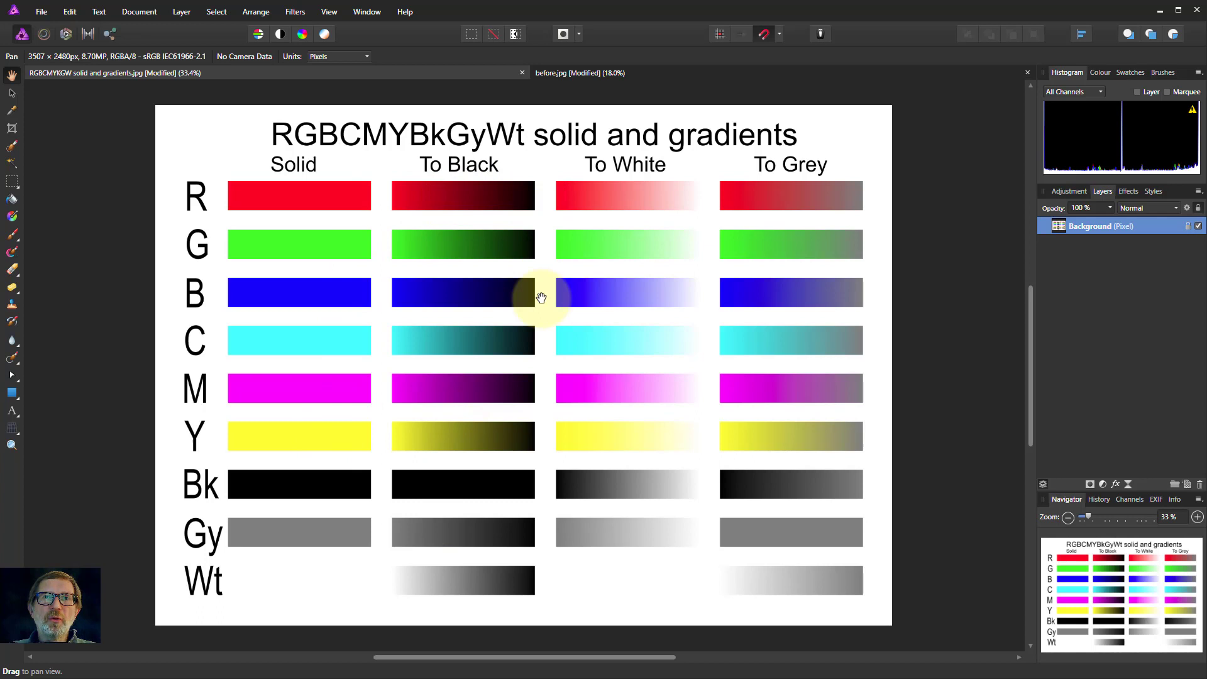
{"action": "mouse_move", "coordinate": [831, 251]}
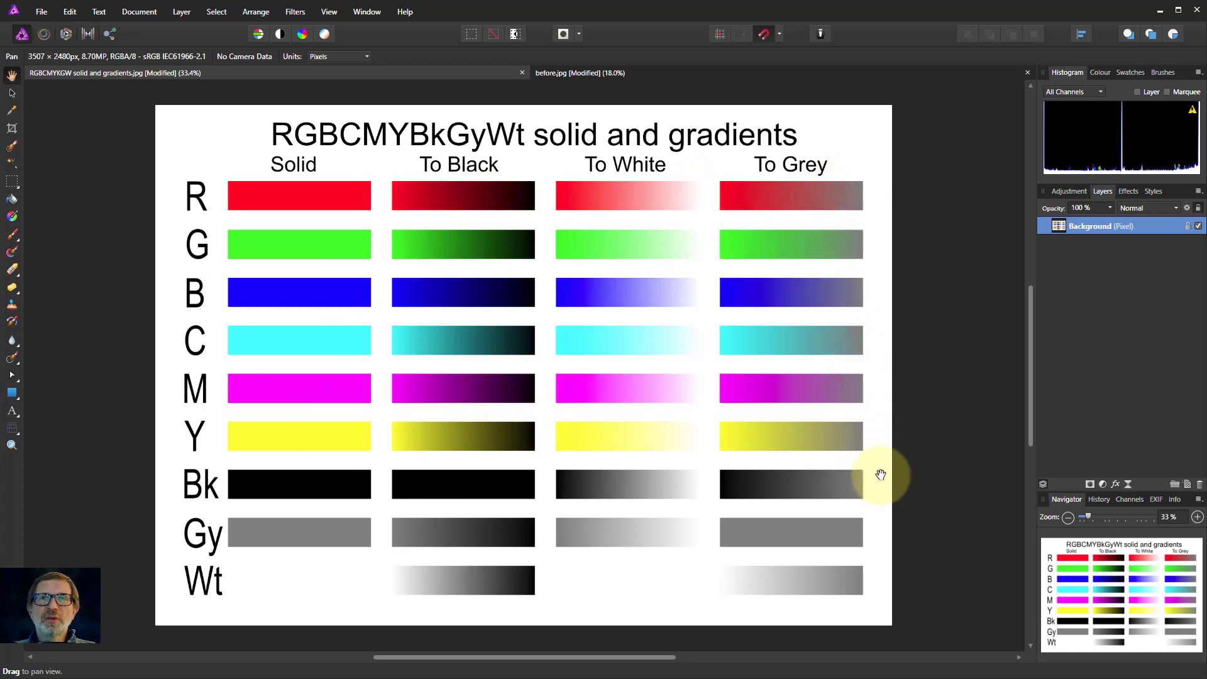
{"action": "mouse_move", "coordinate": [318, 192]}
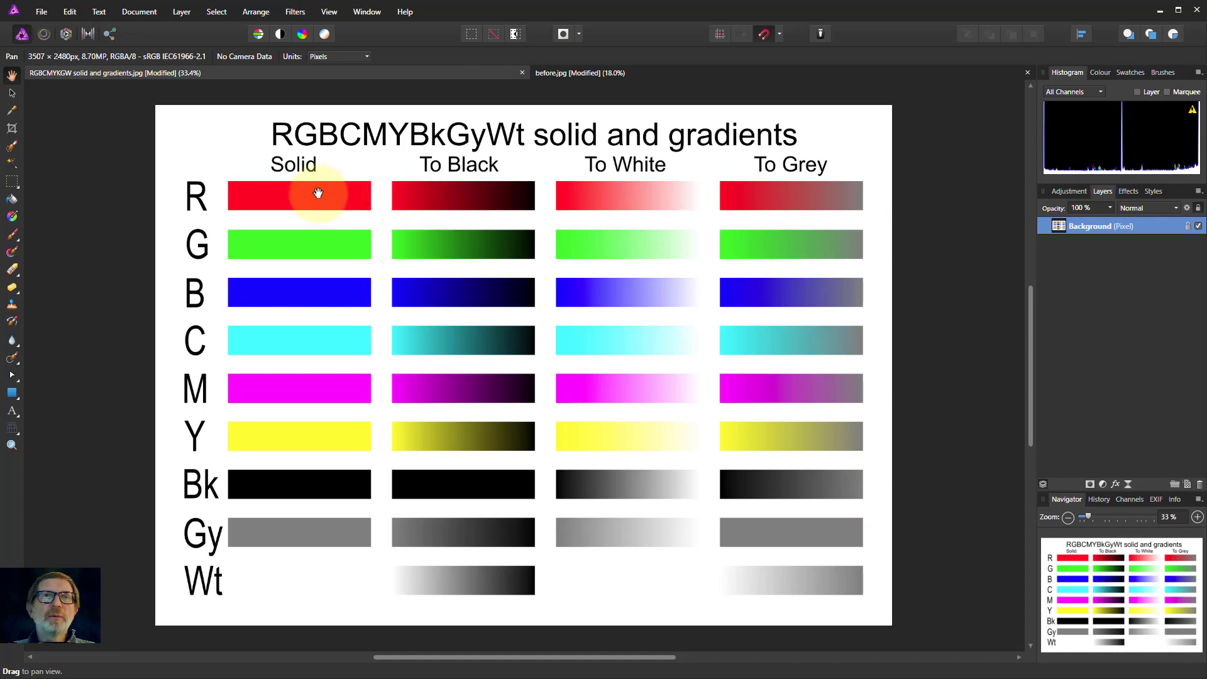
{"action": "mouse_move", "coordinate": [307, 453]}
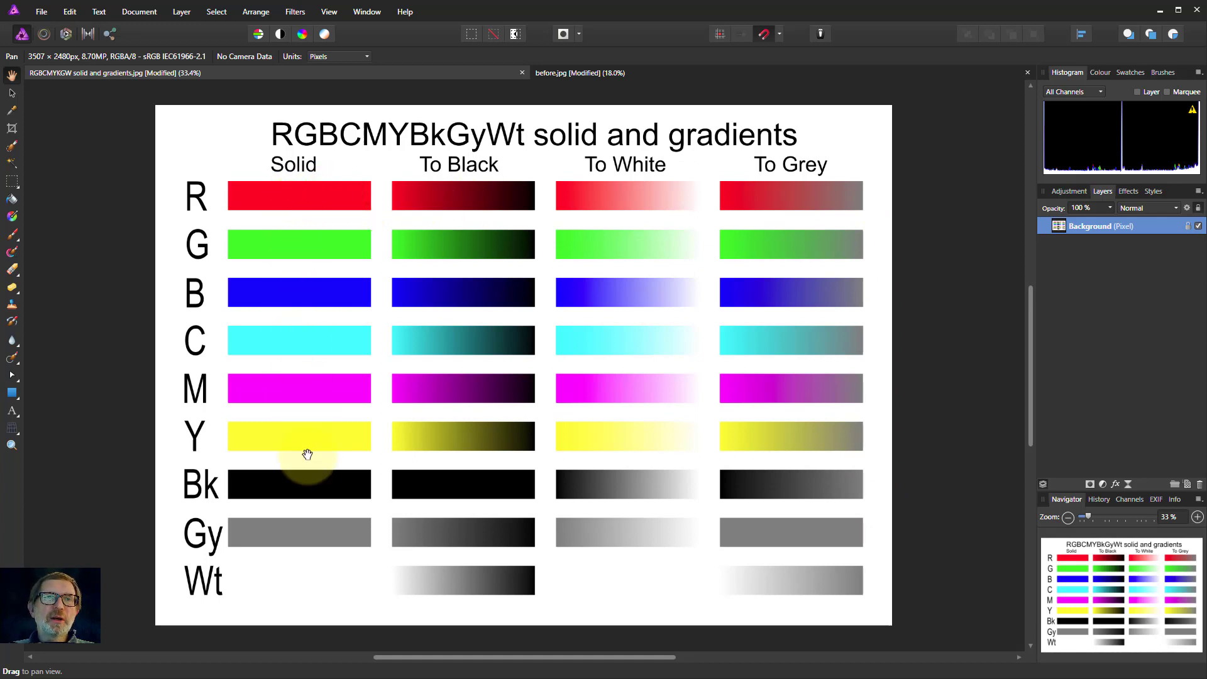
{"action": "mouse_move", "coordinate": [297, 502]}
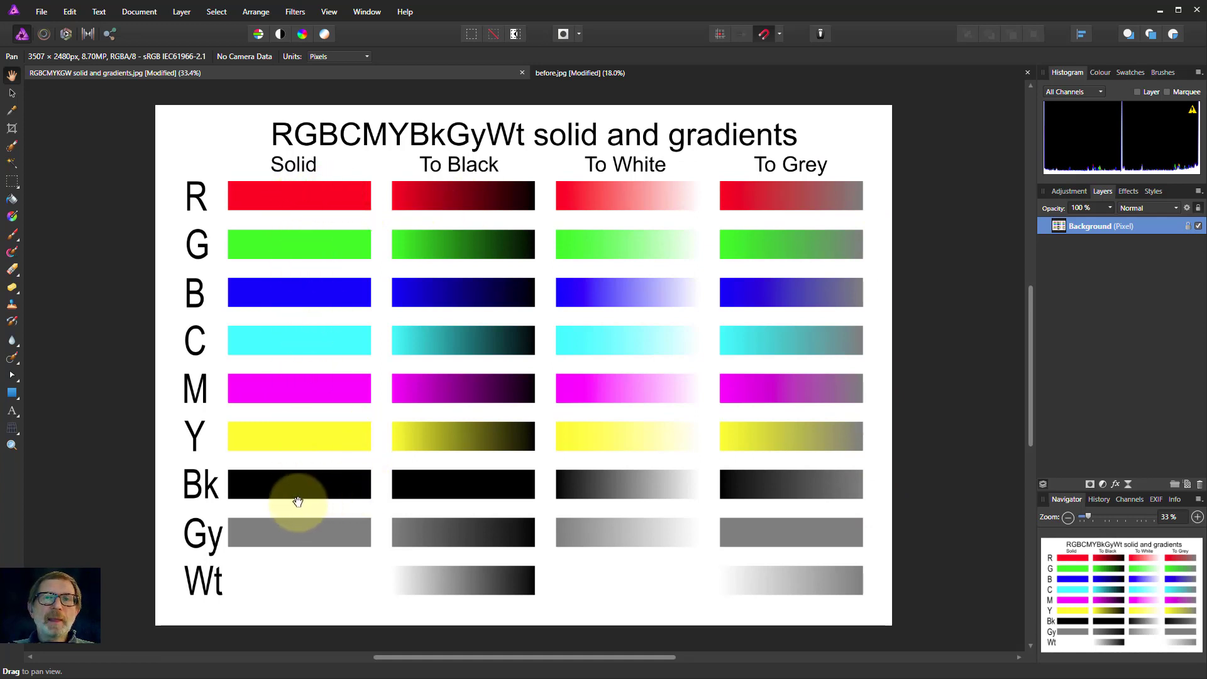
{"action": "mouse_move", "coordinate": [948, 606]}
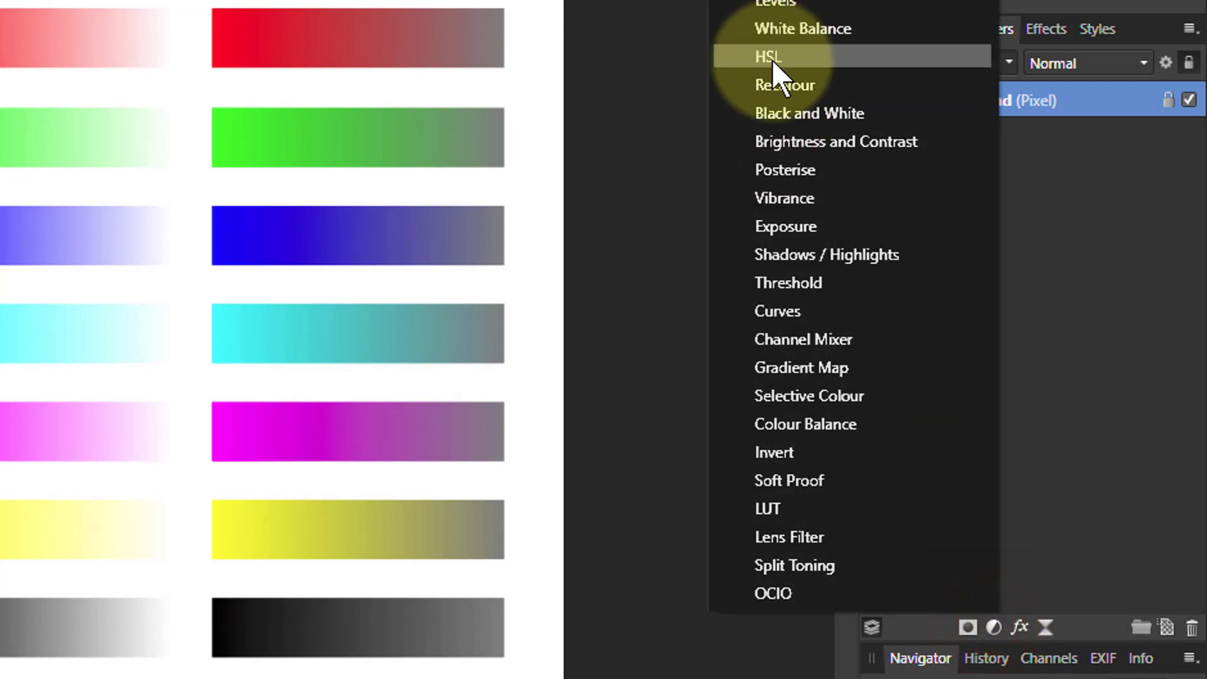
Add an HSL adjustment to the chart and drop its Saturation Shift to -100%.
{"action": "left_click", "coordinate": [768, 57]}
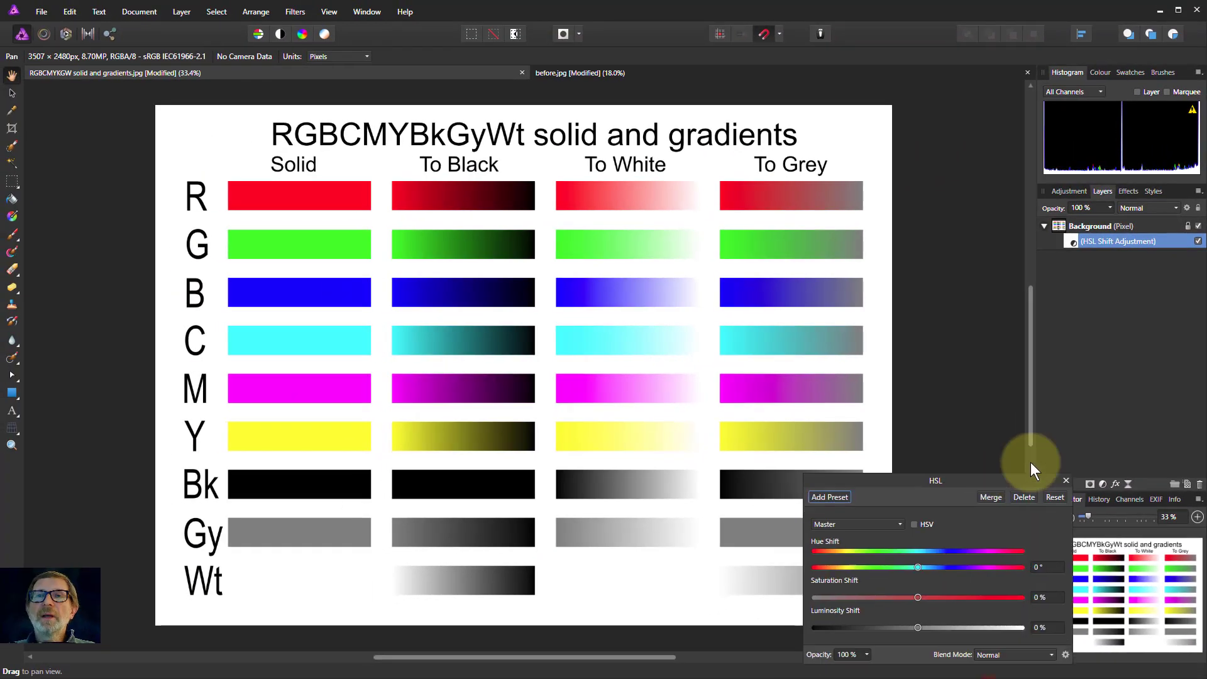
{"action": "left_click_drag", "start_coordinate": [935, 480], "coordinate": [999, 280]}
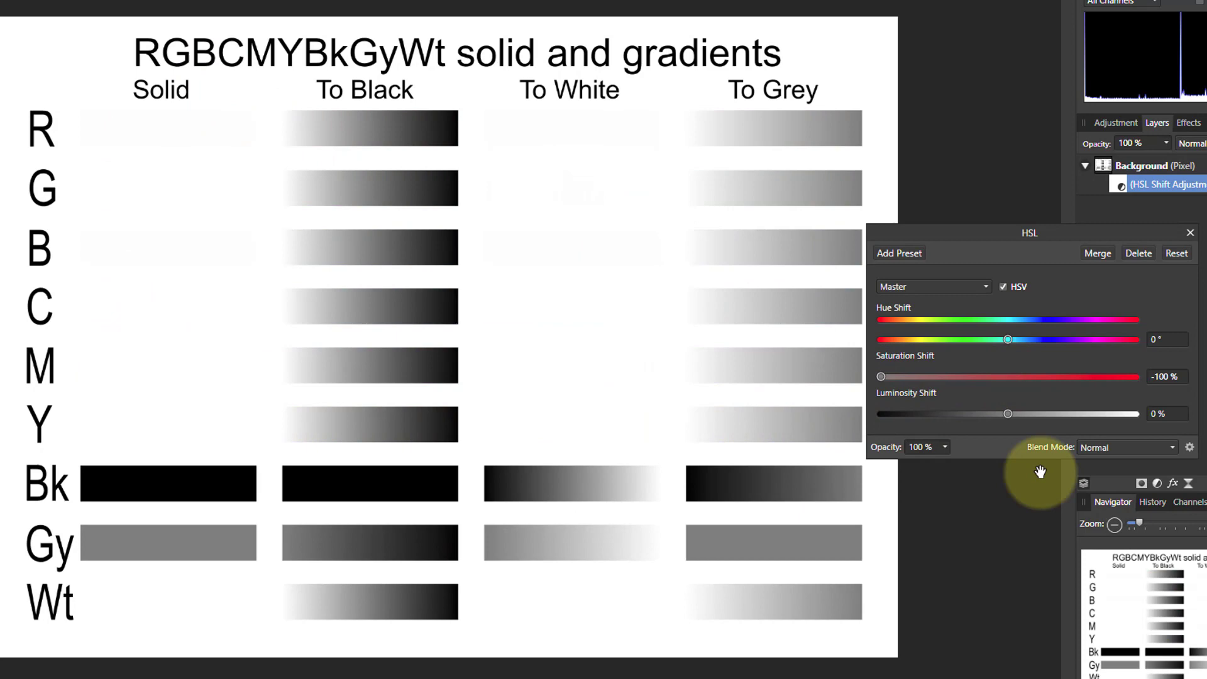
{"action": "mouse_move", "coordinate": [1132, 450]}
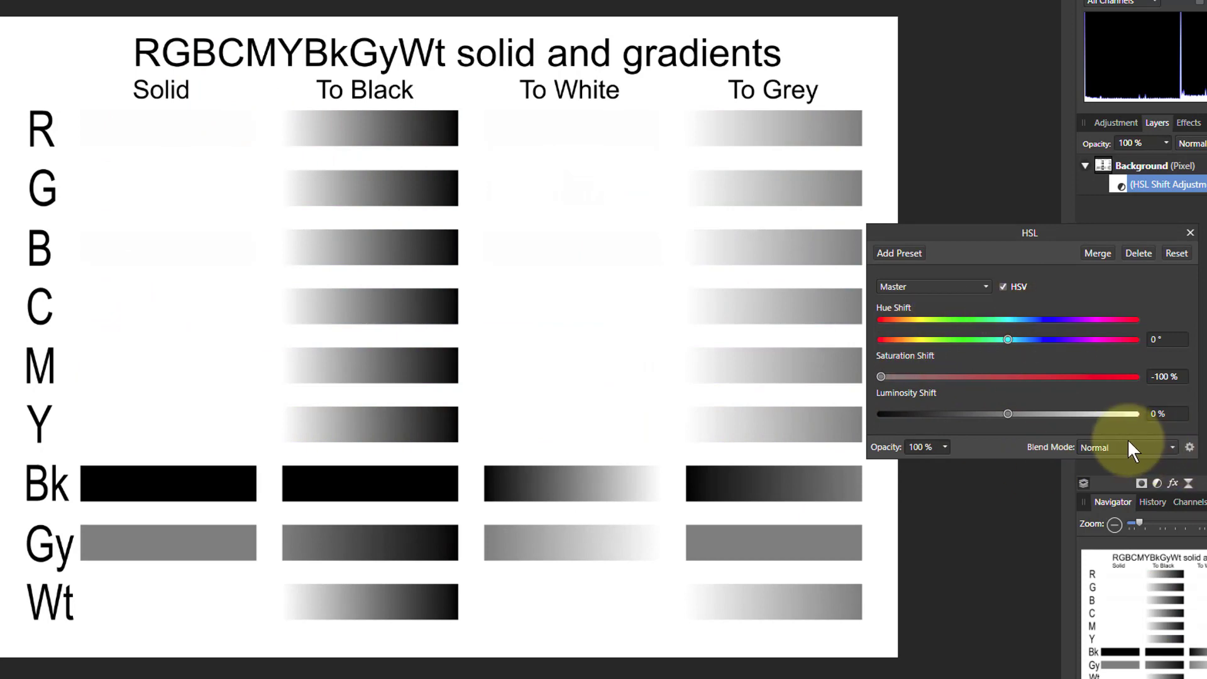
{"action": "mouse_move", "coordinate": [1175, 452]}
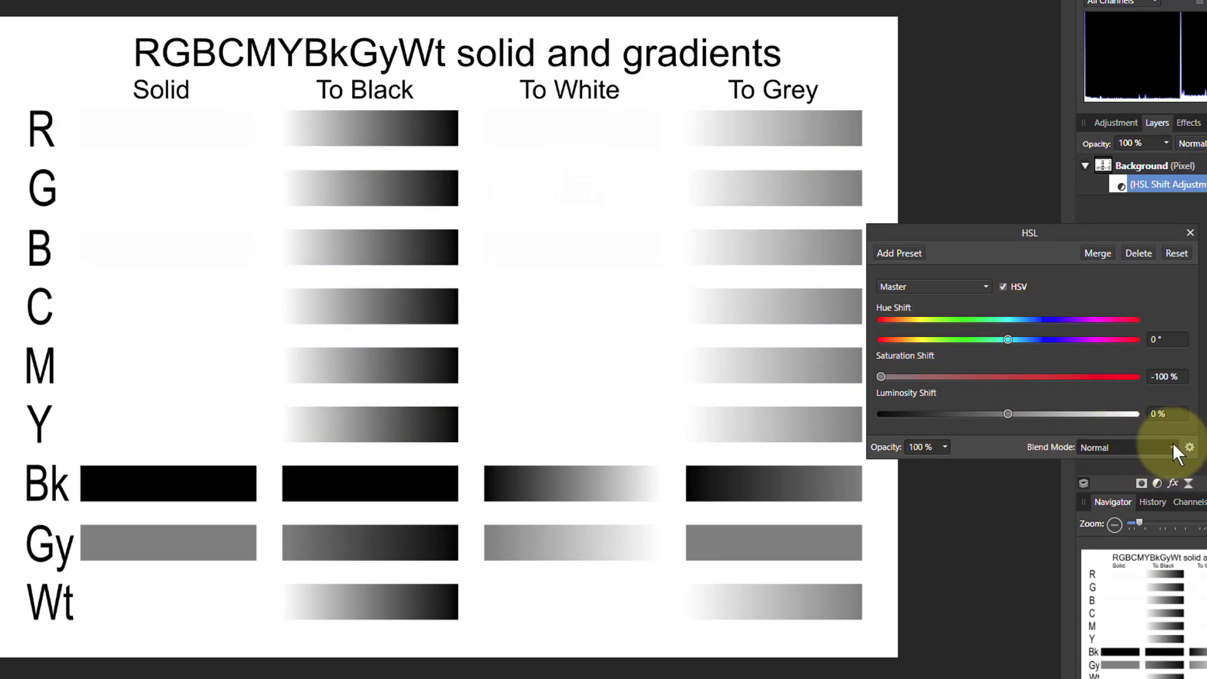
Set the HSL adjustment's blend mode to Difference and close its settings.
{"action": "left_click", "coordinate": [1131, 448]}
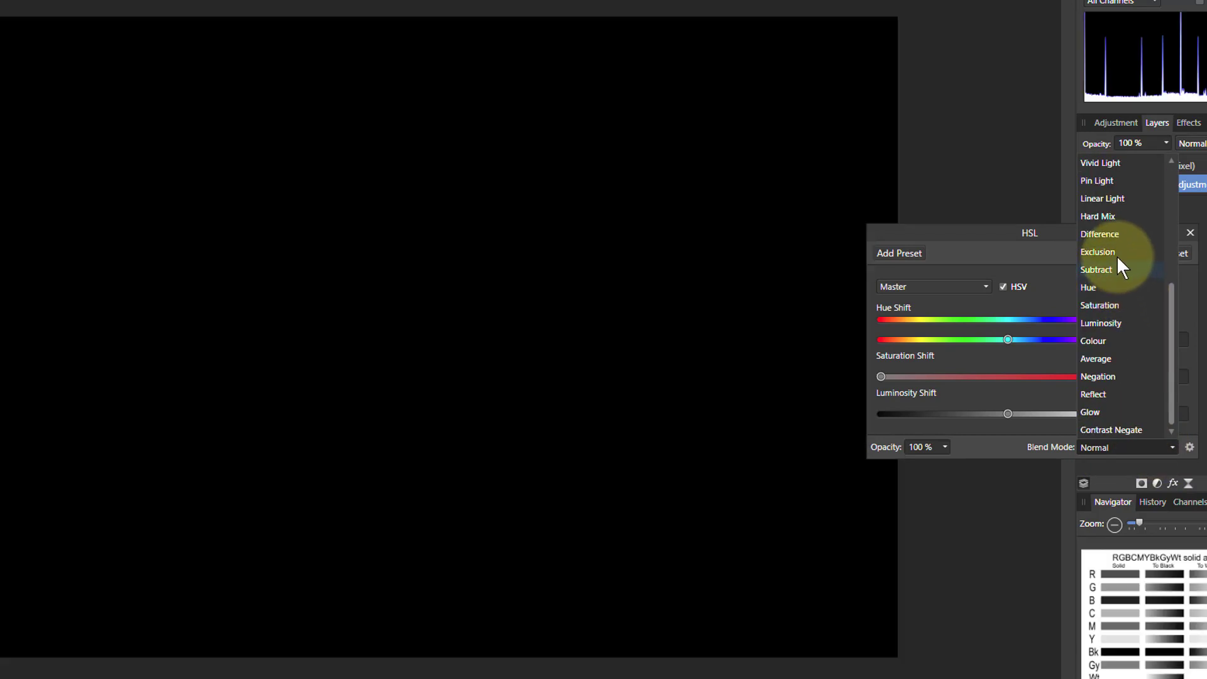
{"action": "left_click", "coordinate": [1099, 234]}
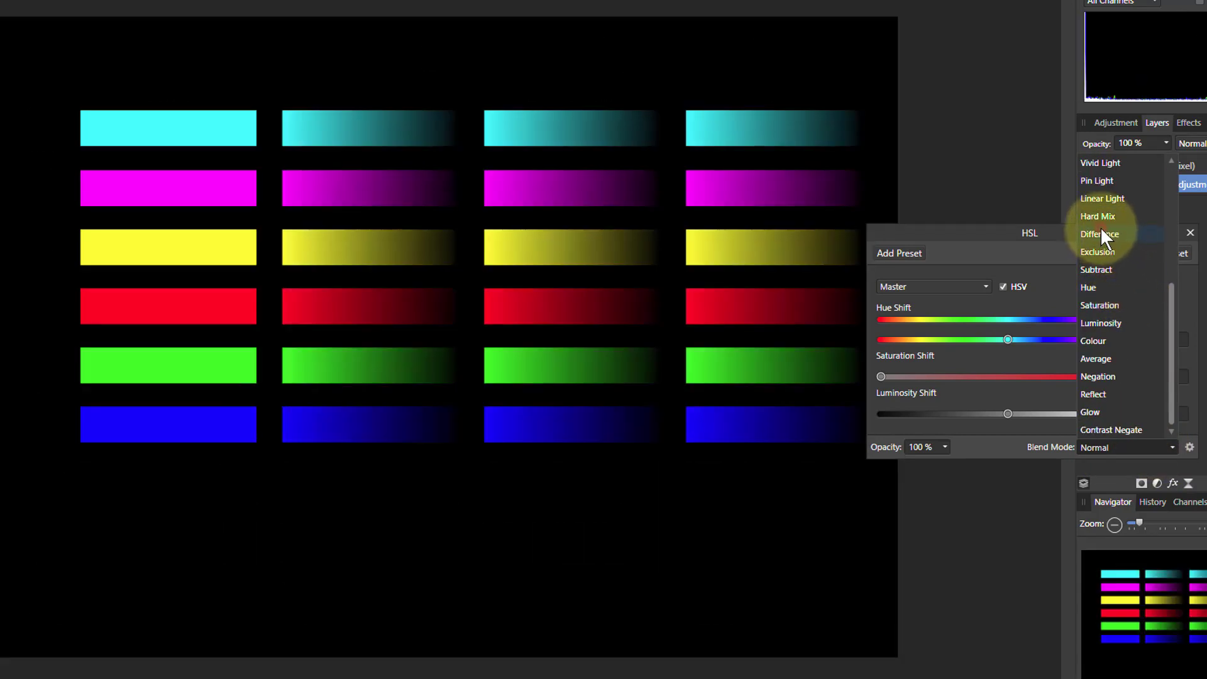
{"action": "left_click", "coordinate": [1099, 234]}
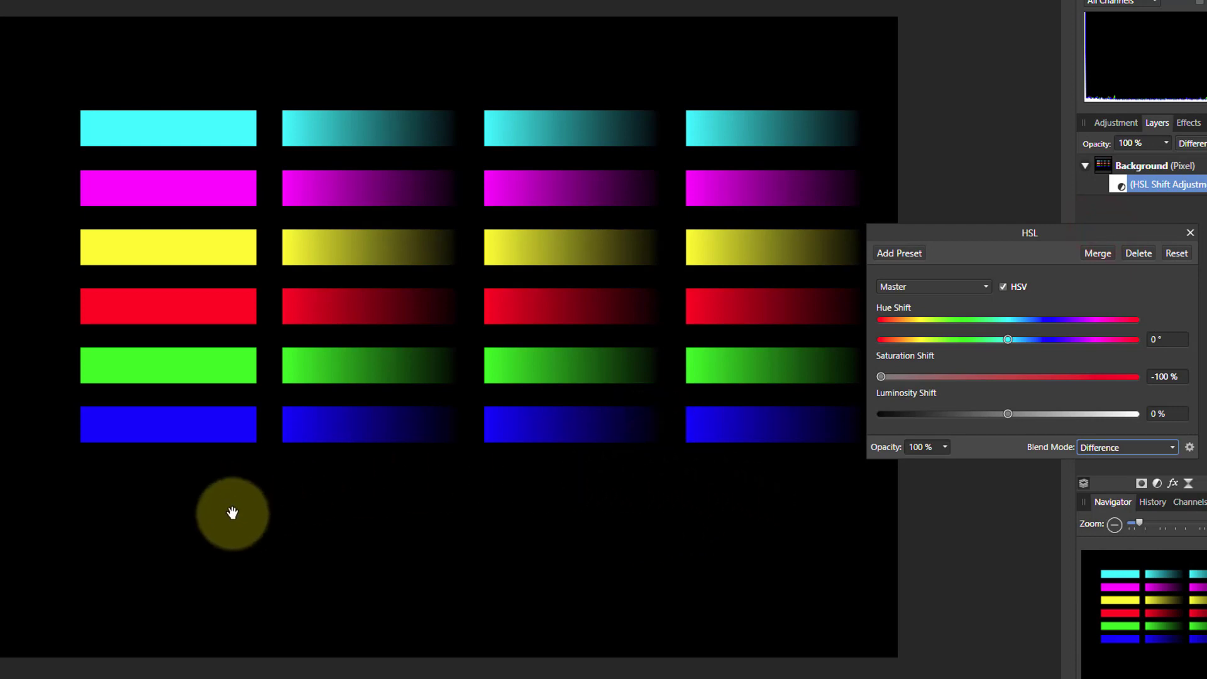
{"action": "mouse_move", "coordinate": [145, 533]}
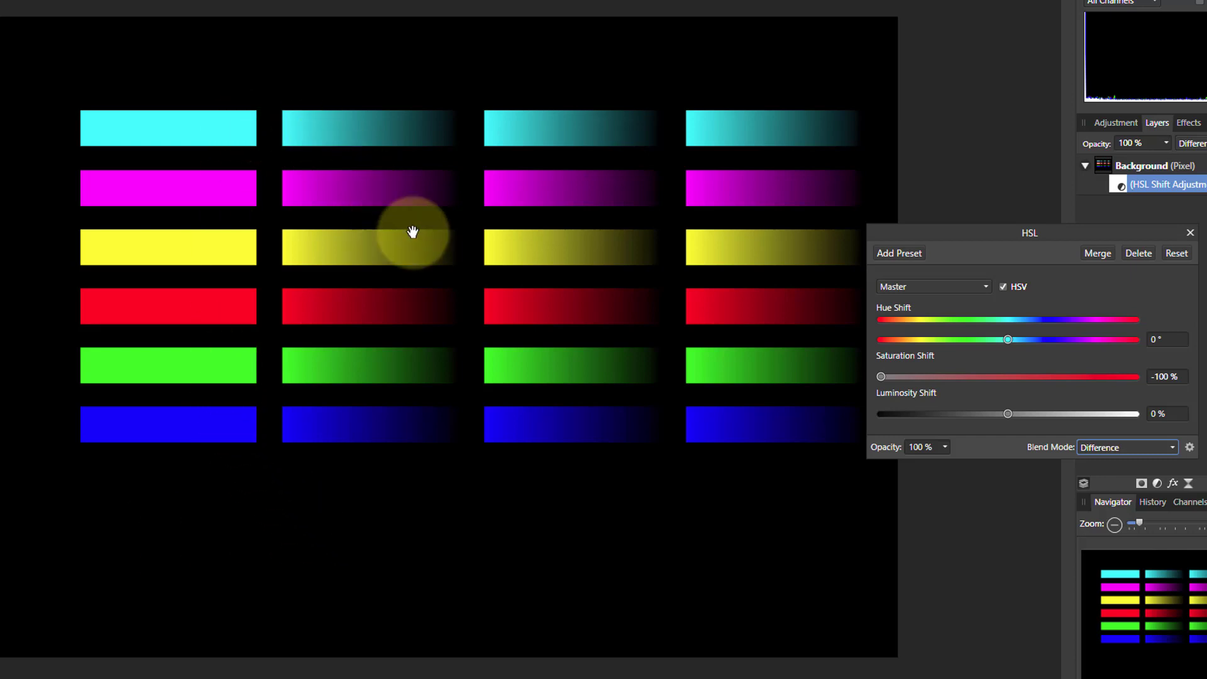
{"action": "mouse_move", "coordinate": [376, 106]}
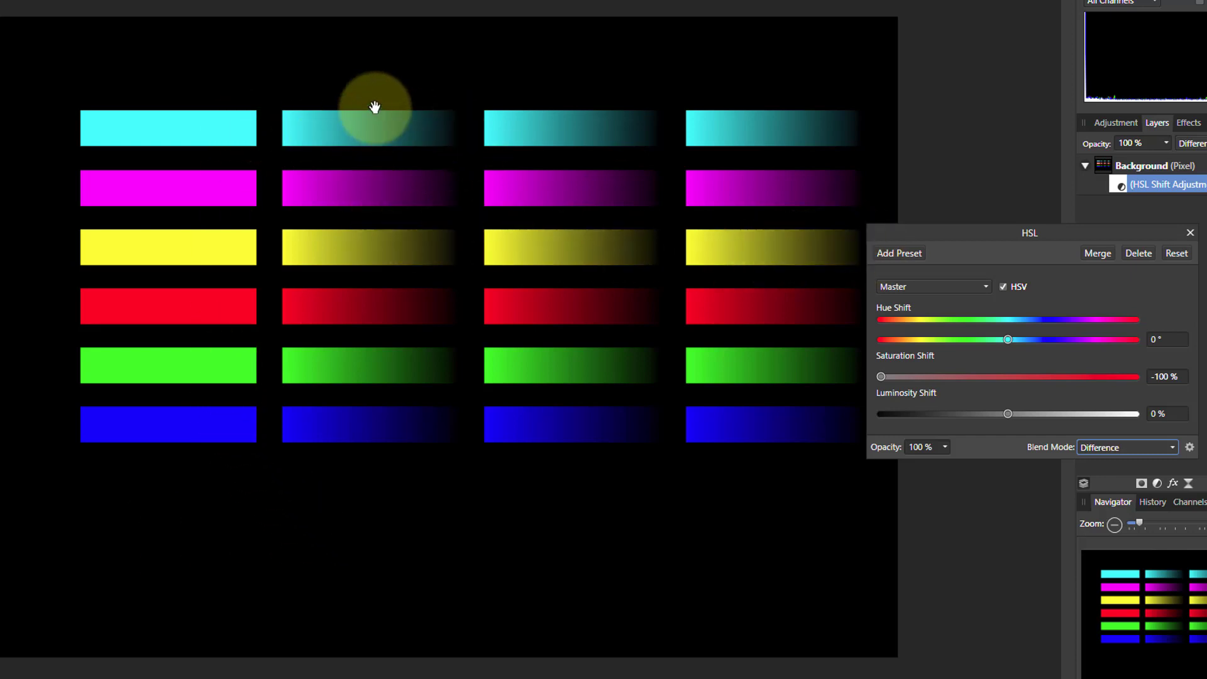
{"action": "mouse_move", "coordinate": [1146, 312]}
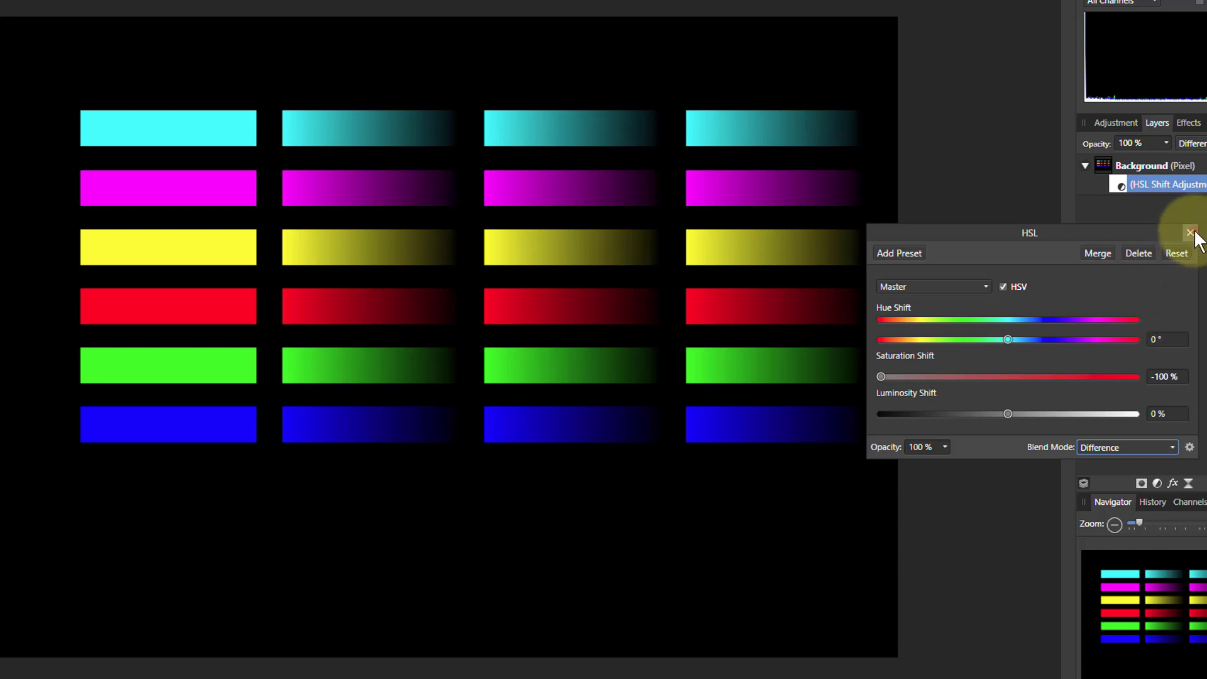
{"action": "left_click", "coordinate": [1191, 233]}
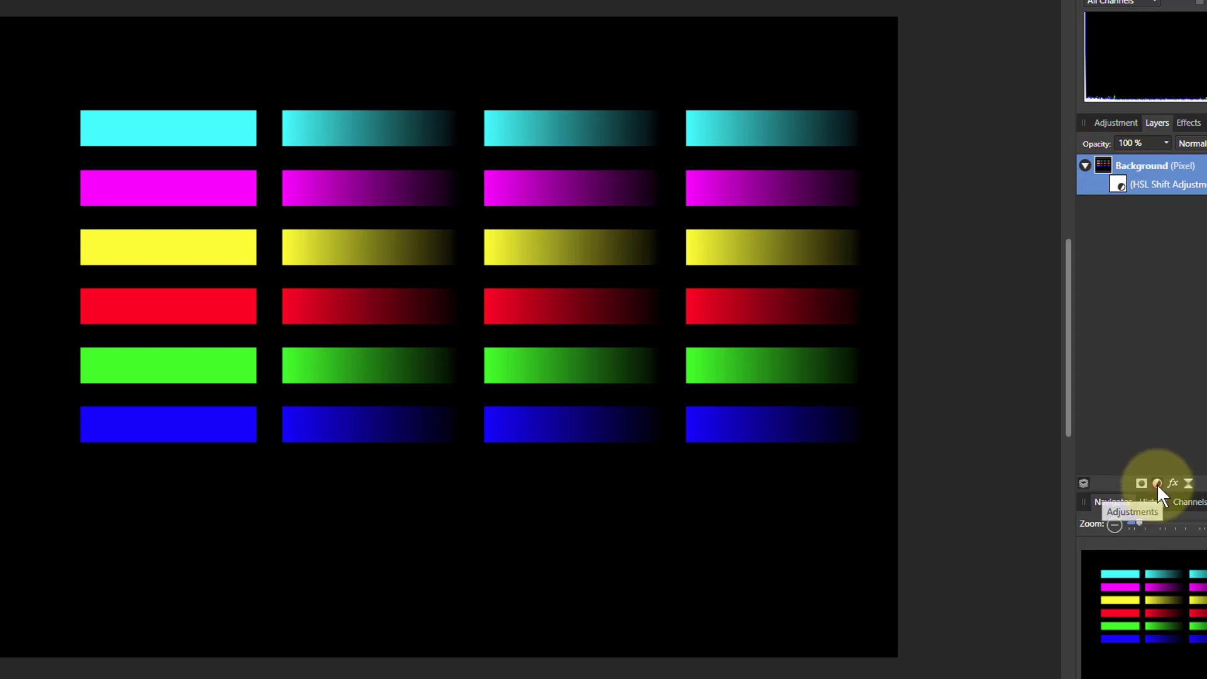
Add a second HSL adjustment at -100% saturation in HSV mode and close it.
{"action": "left_click", "coordinate": [1156, 482]}
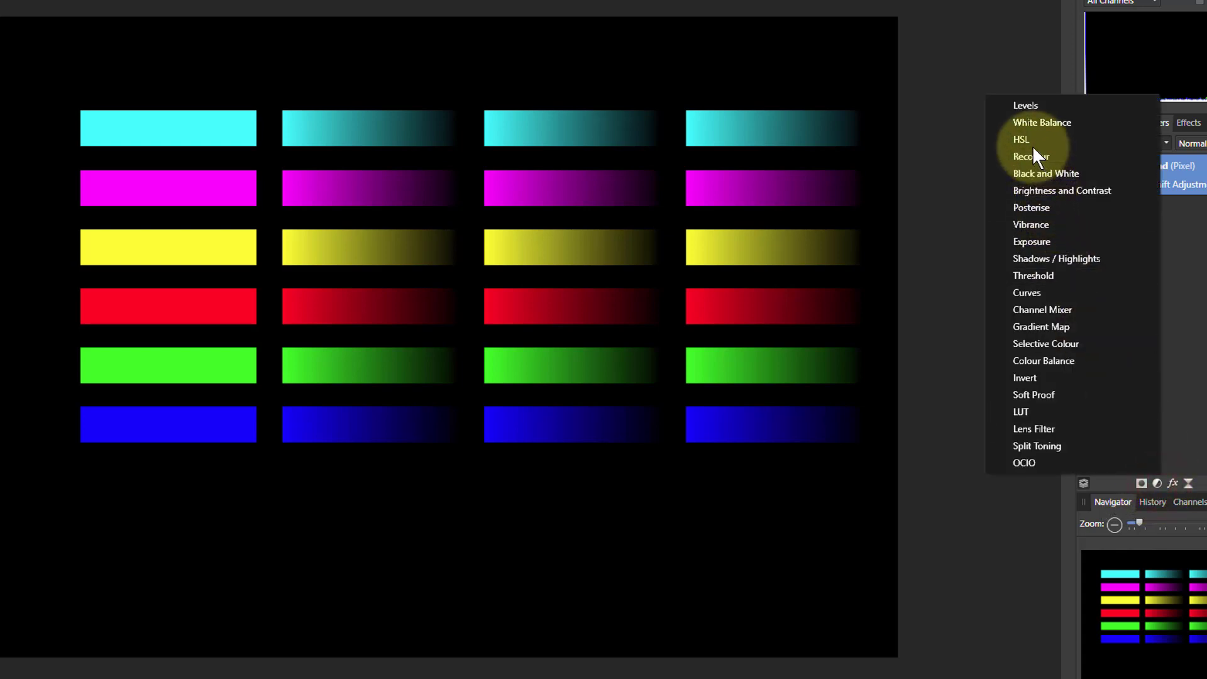
{"action": "left_click", "coordinate": [1021, 140]}
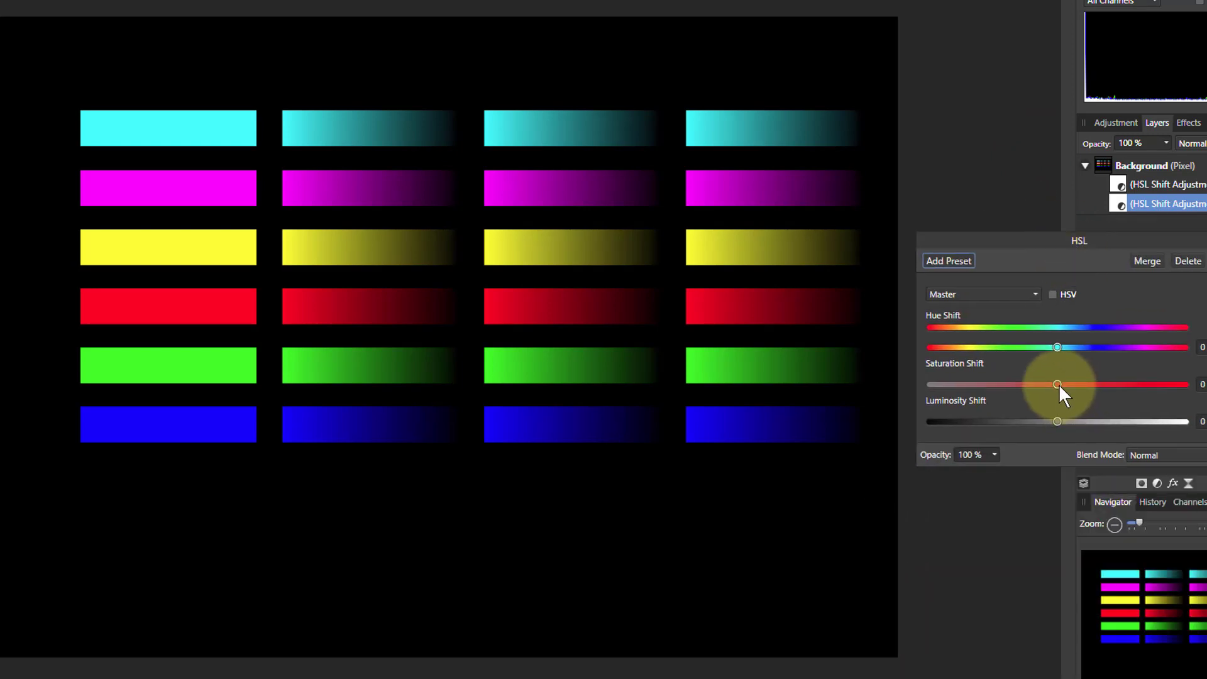
{"action": "left_click_drag", "start_coordinate": [1057, 385], "coordinate": [930, 385]}
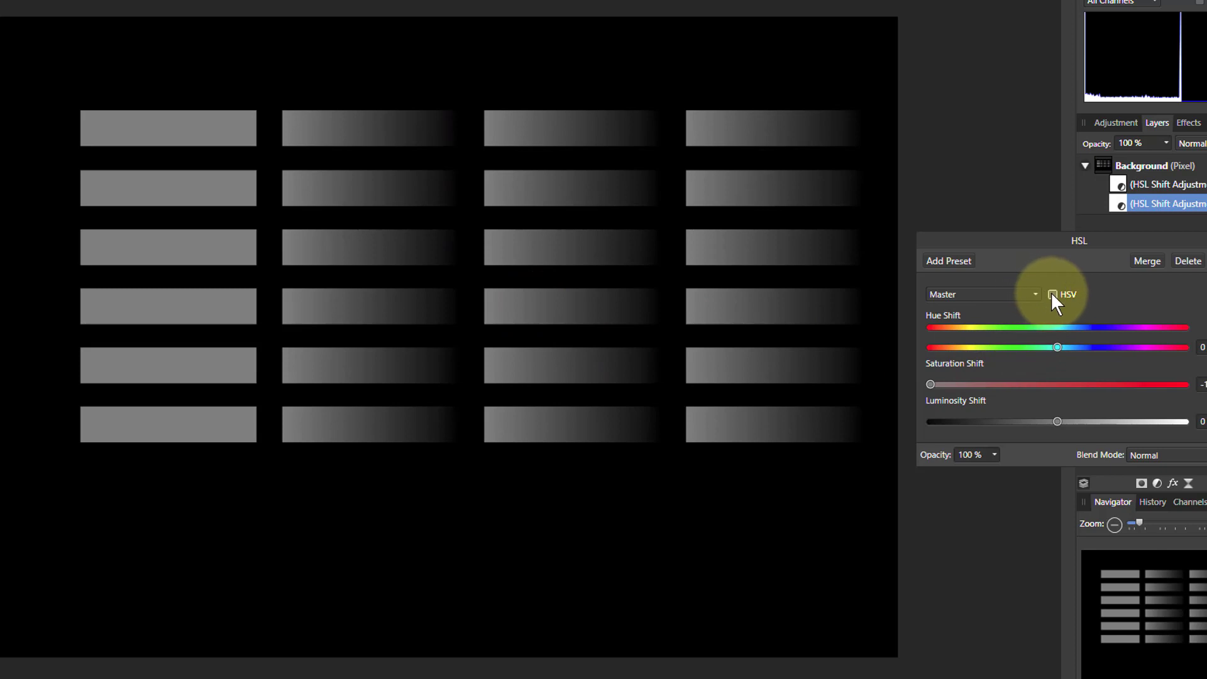
{"action": "left_click", "coordinate": [1054, 294]}
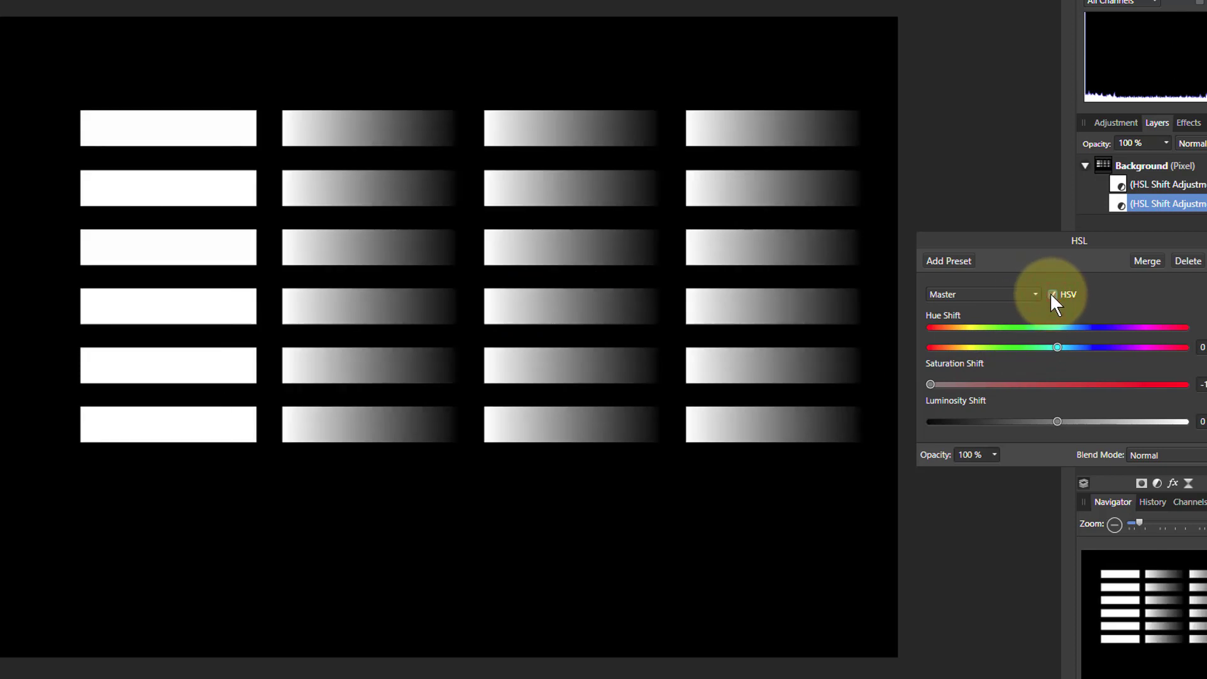
{"action": "left_click", "coordinate": [1053, 294]}
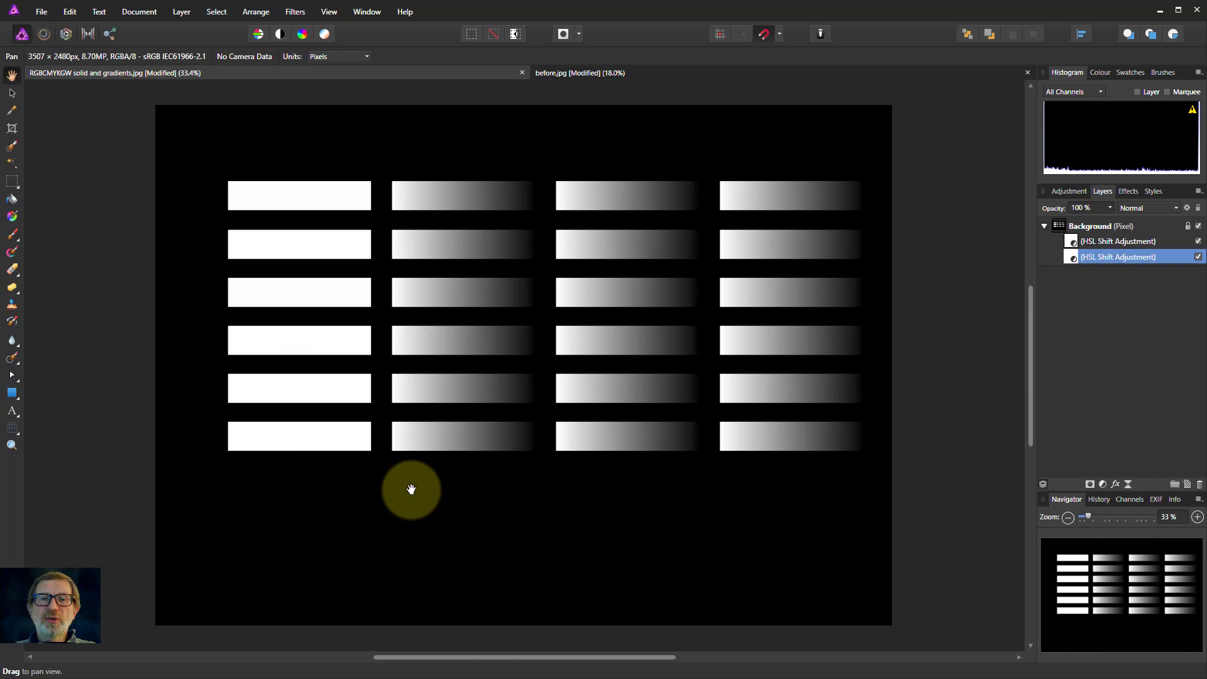
{"action": "mouse_move", "coordinate": [763, 146]}
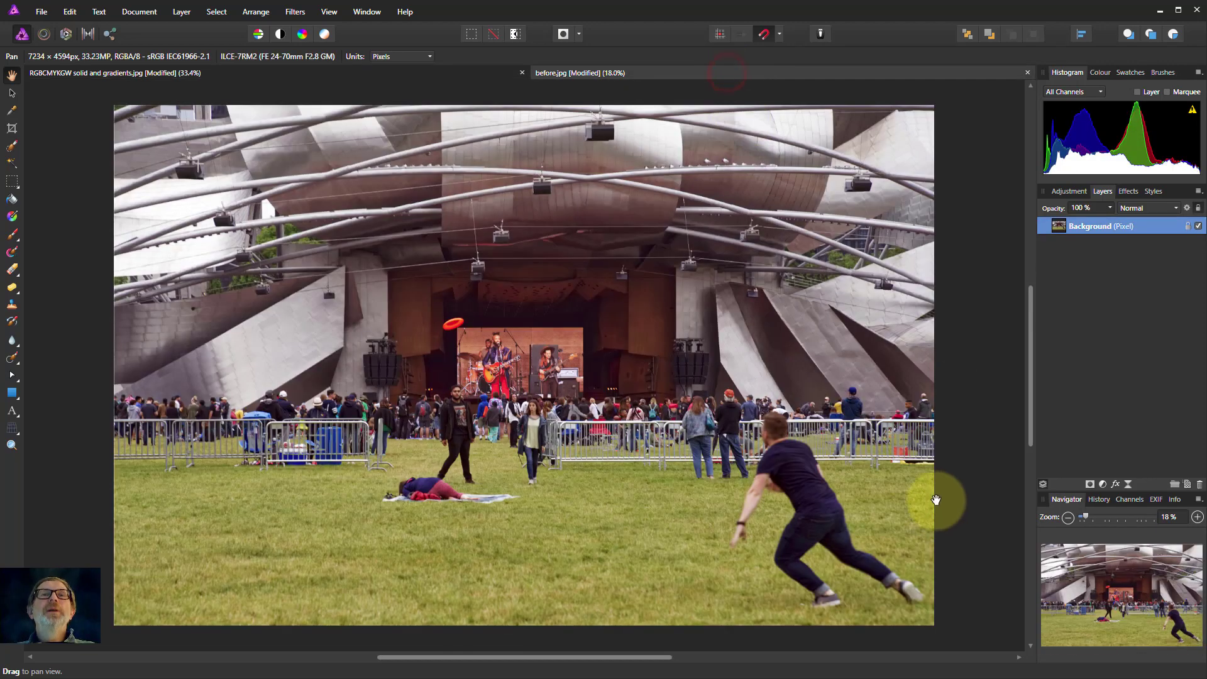
{"action": "mouse_move", "coordinate": [633, 363]}
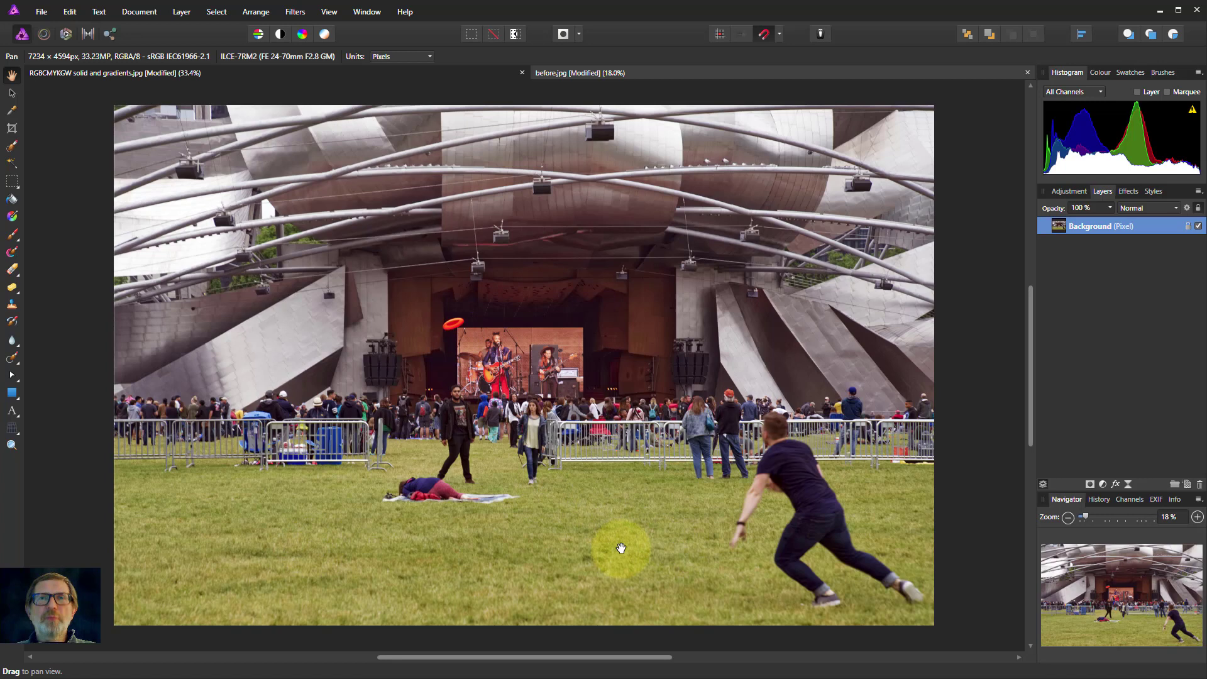
{"action": "mouse_move", "coordinate": [700, 553]}
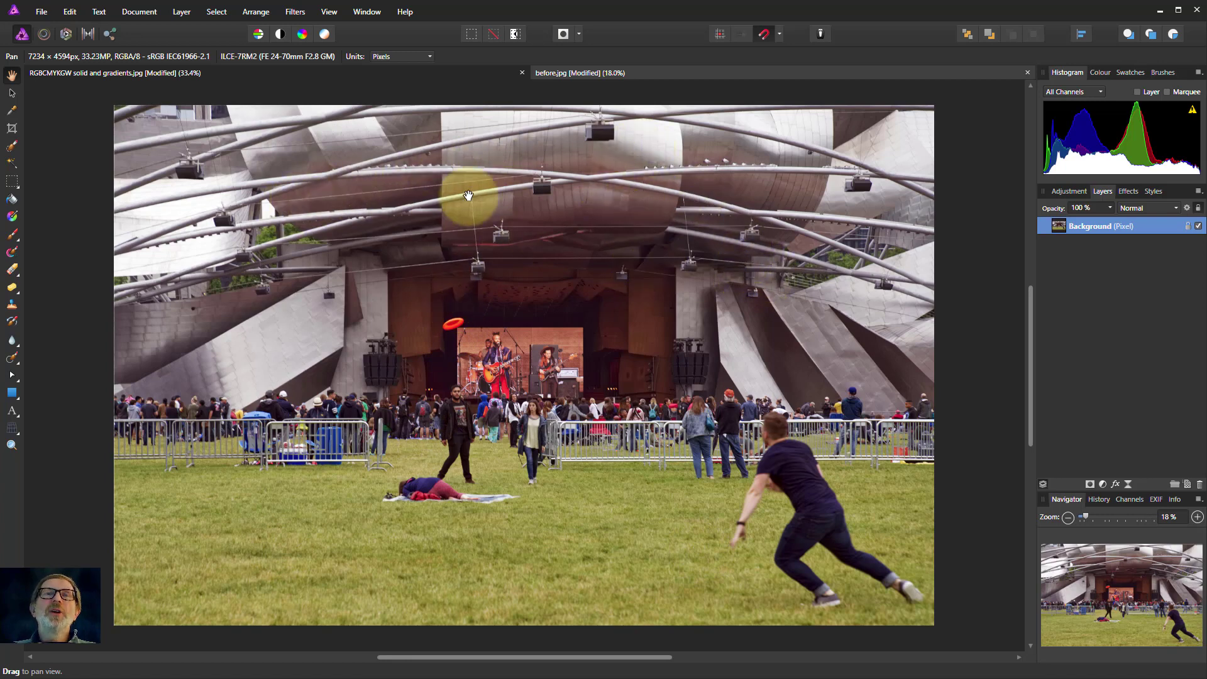
{"action": "mouse_move", "coordinate": [619, 168]}
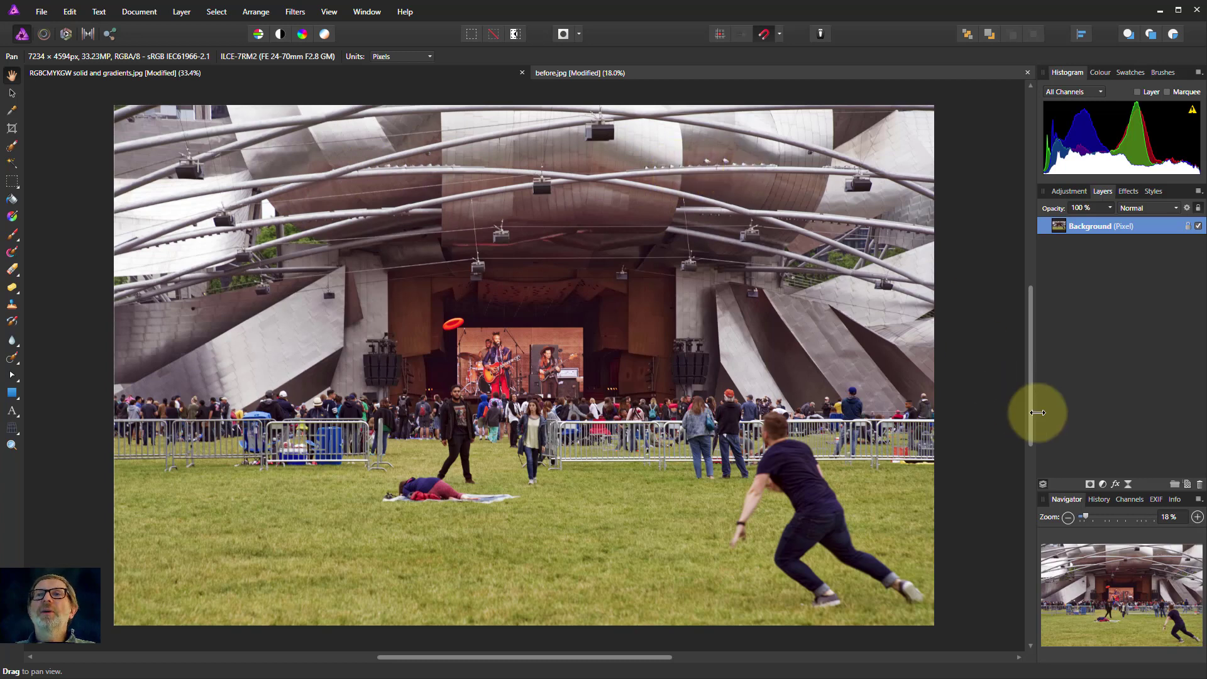
{"action": "mouse_move", "coordinate": [1096, 499]}
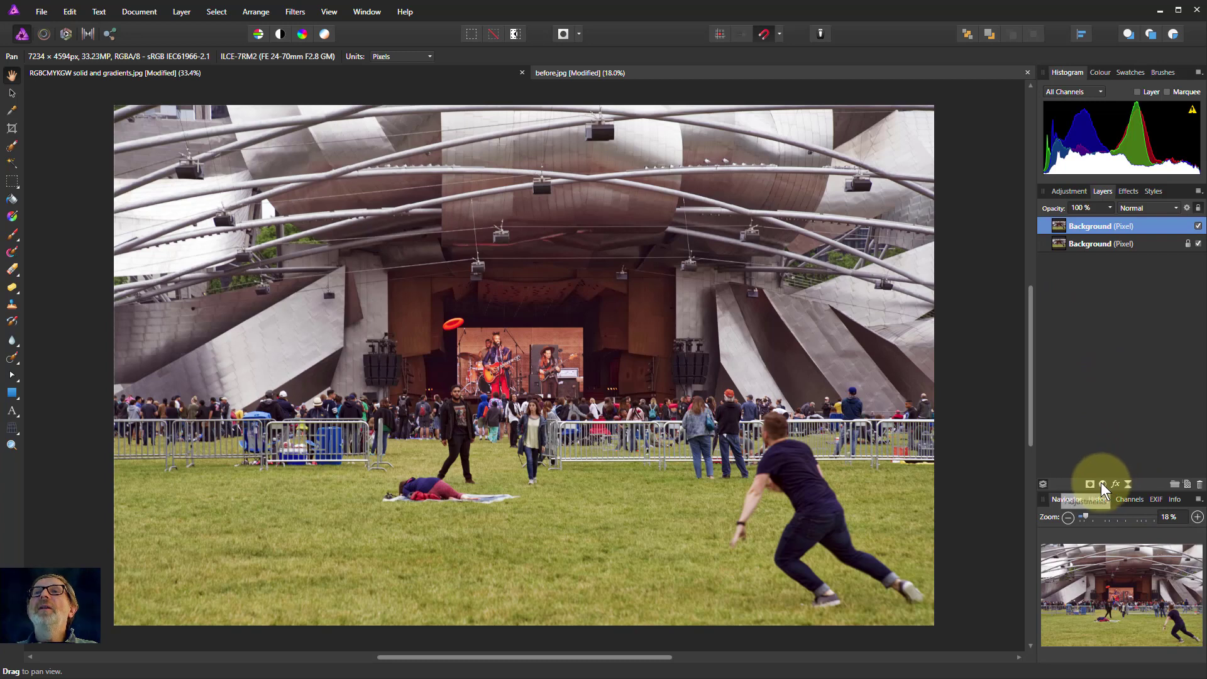
Attach an HSL adjustment to the Background copy and open its settings.
{"action": "left_click", "coordinate": [1091, 483]}
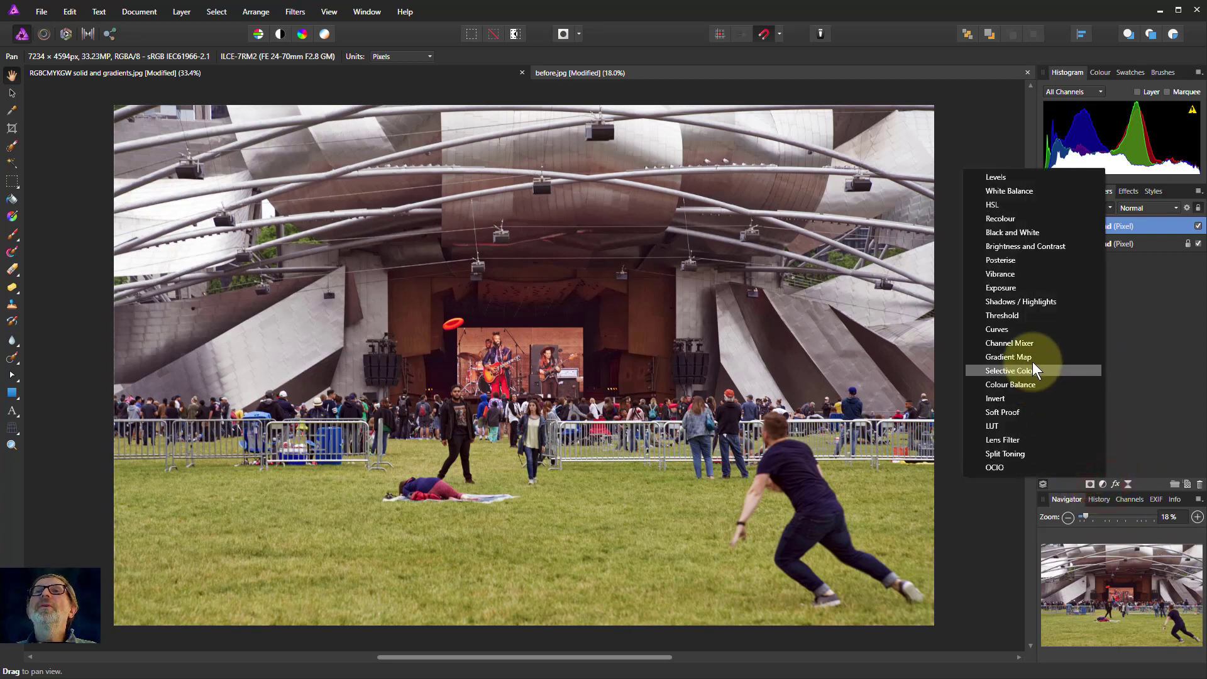
{"action": "left_click", "coordinate": [1009, 369]}
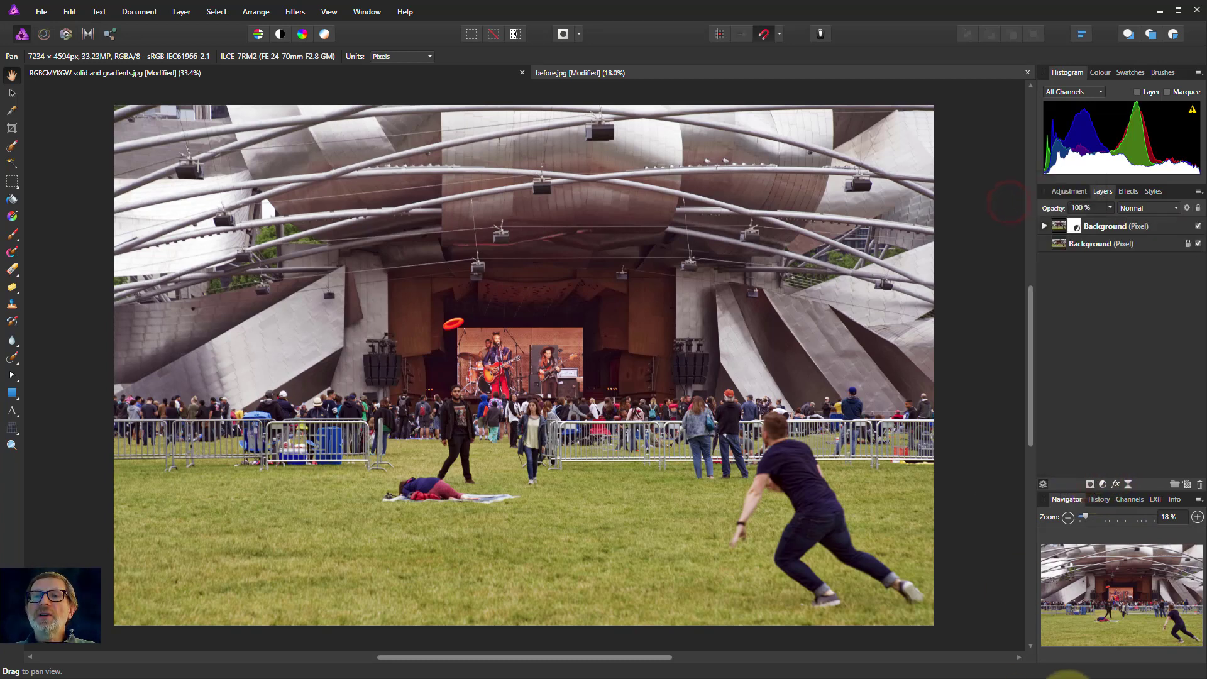
{"action": "left_click", "coordinate": [1067, 192]}
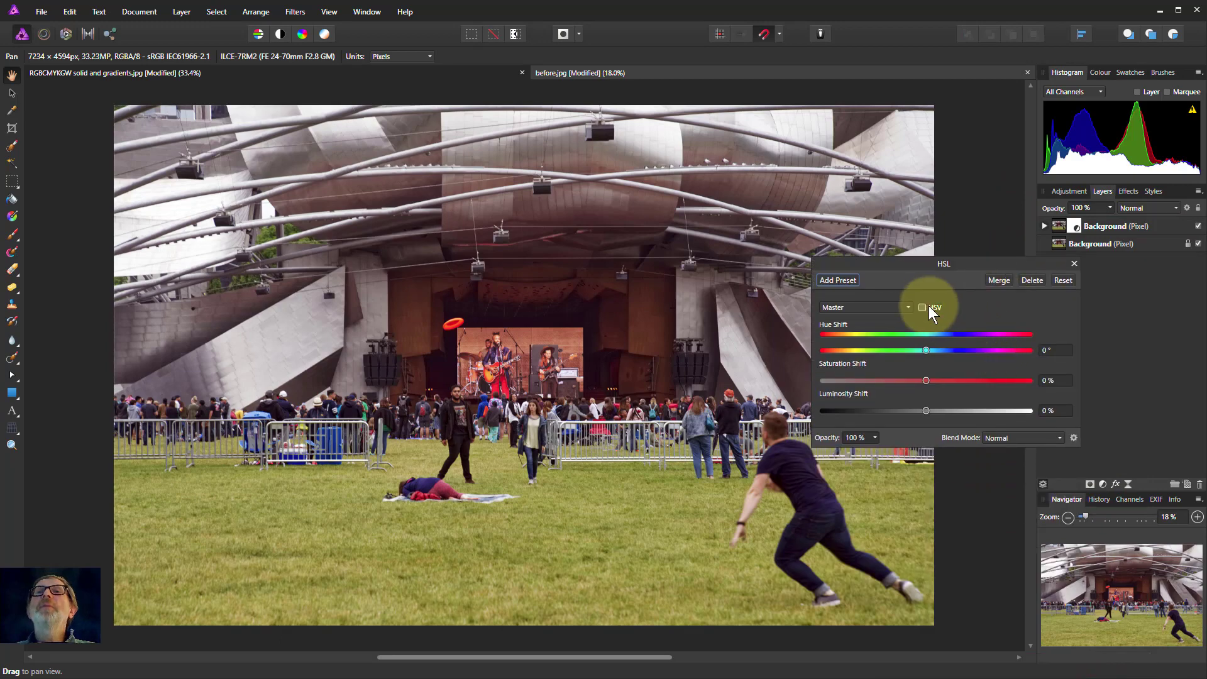
Set the copy's HSL to HSV mode at -100% saturation with Difference blending.
{"action": "left_click", "coordinate": [921, 306]}
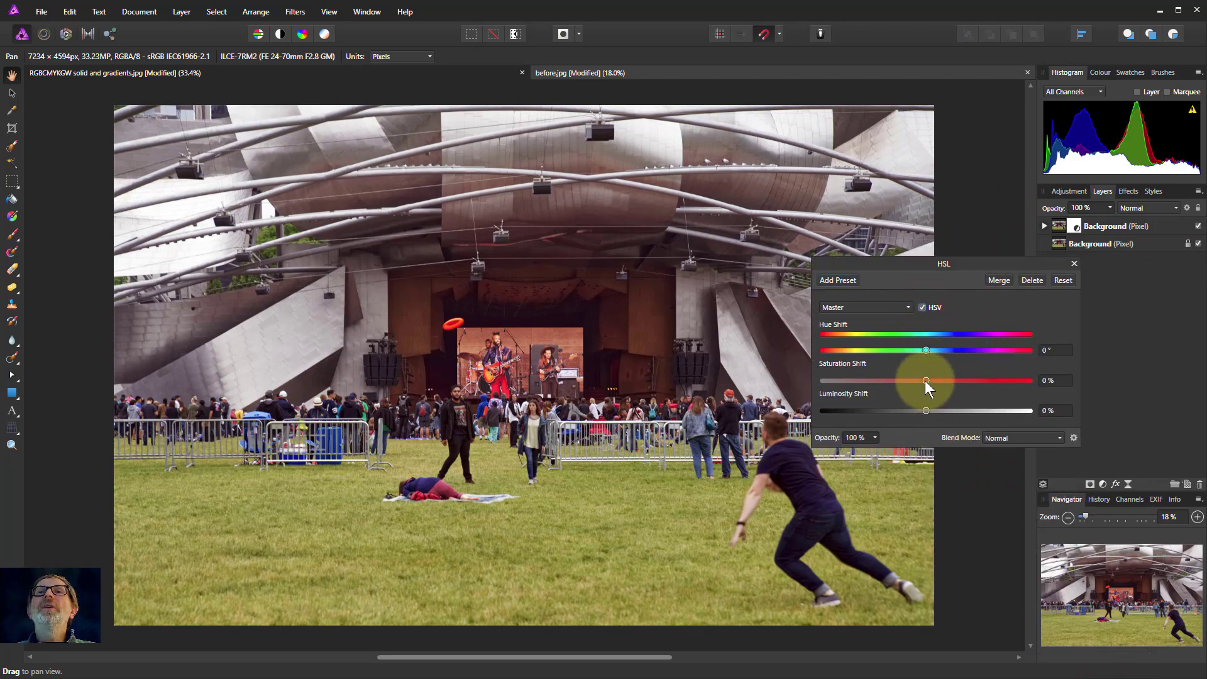
{"action": "left_click_drag", "start_coordinate": [926, 380], "coordinate": [822, 380]}
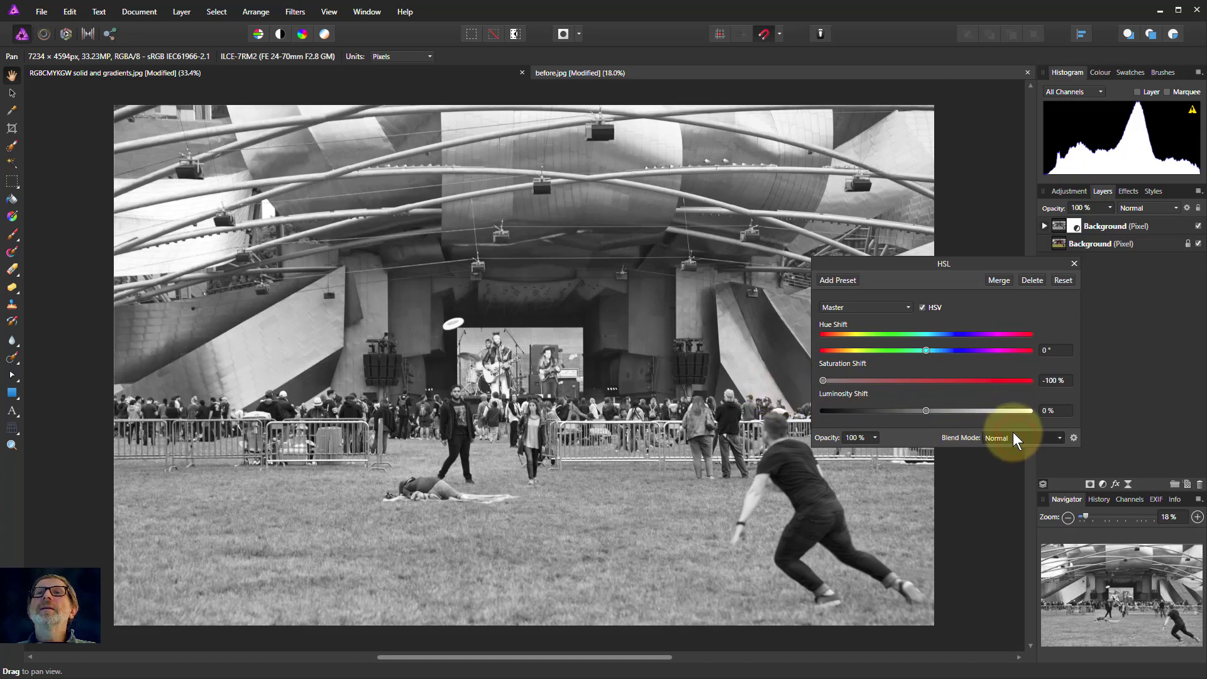
{"action": "left_click", "coordinate": [1024, 437]}
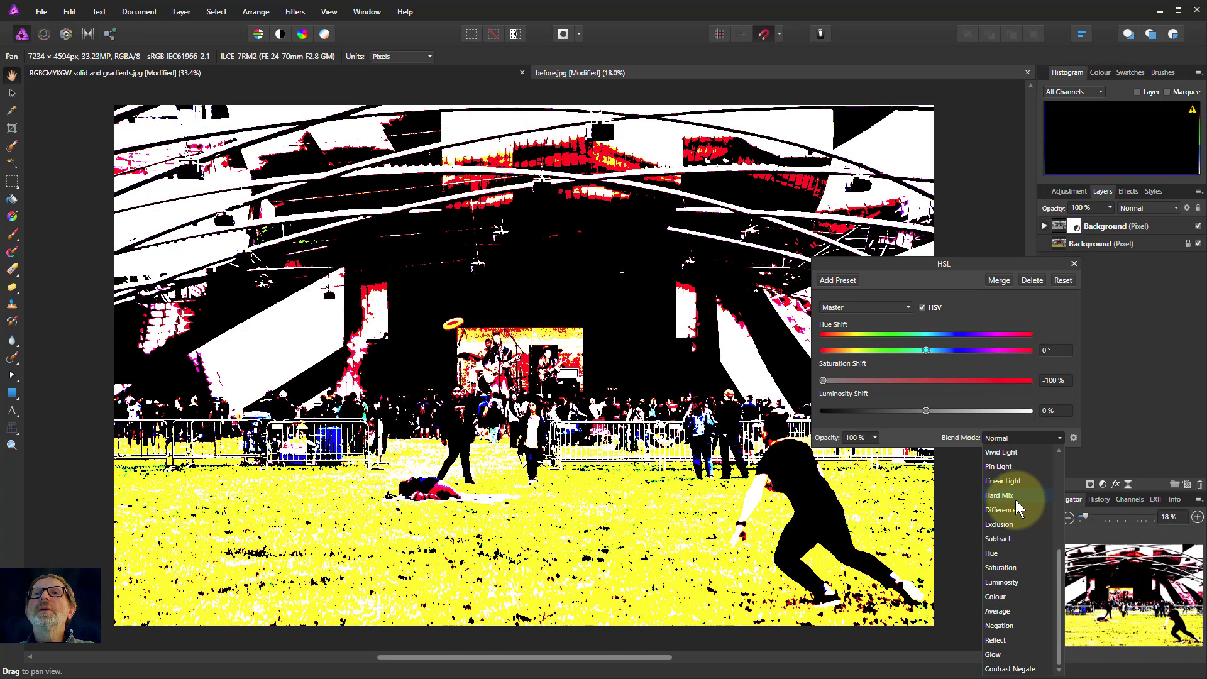
{"action": "left_click", "coordinate": [999, 509]}
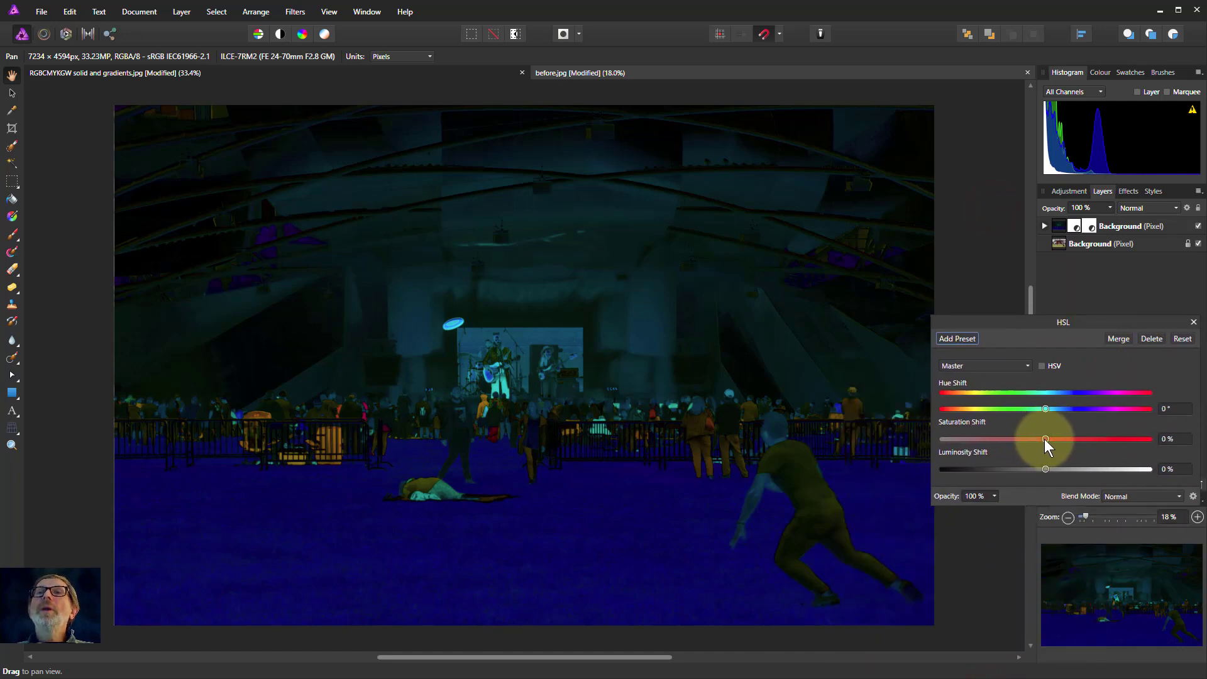
Desaturate the second HSL to -100% in HSV mode and select the adjusted copy.
{"action": "left_click_drag", "start_coordinate": [1045, 439], "coordinate": [939, 438]}
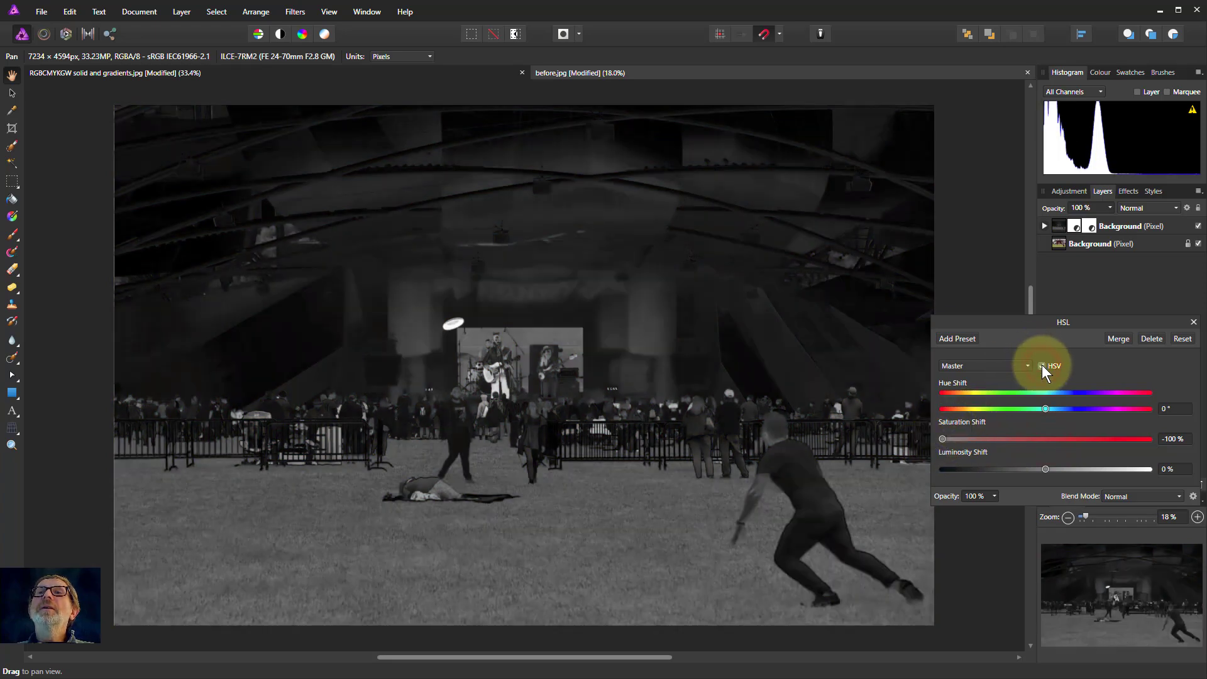
{"action": "left_click", "coordinate": [1041, 364]}
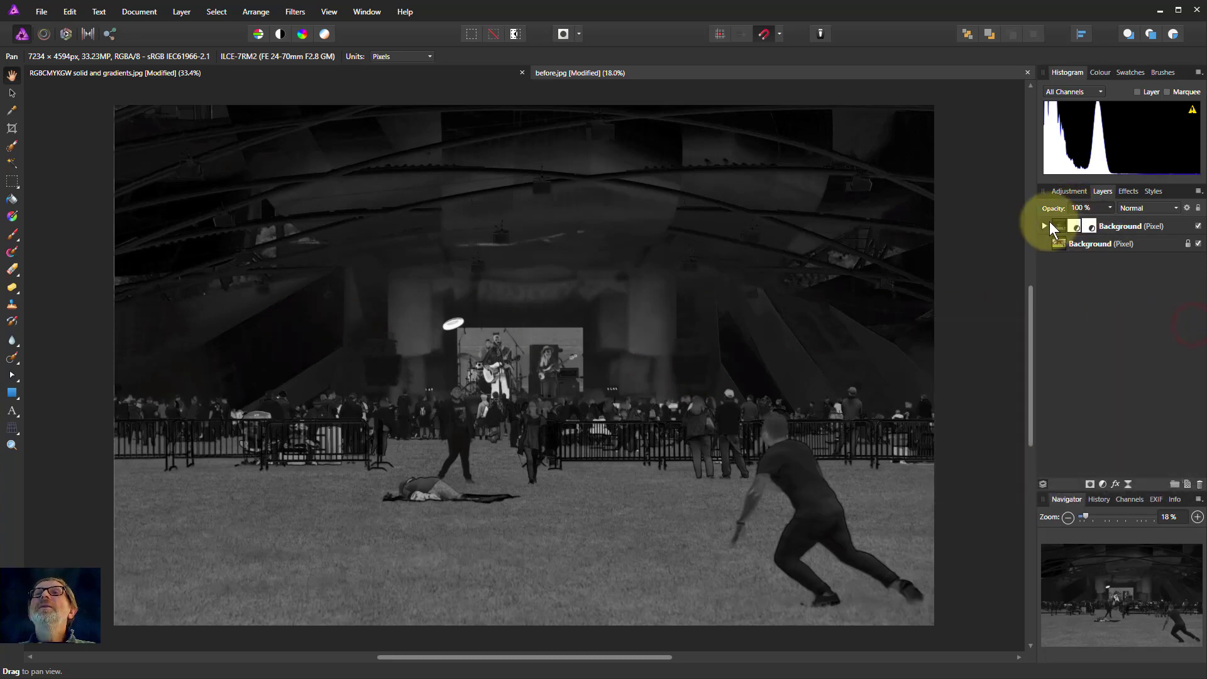
{"action": "left_click", "coordinate": [1120, 225]}
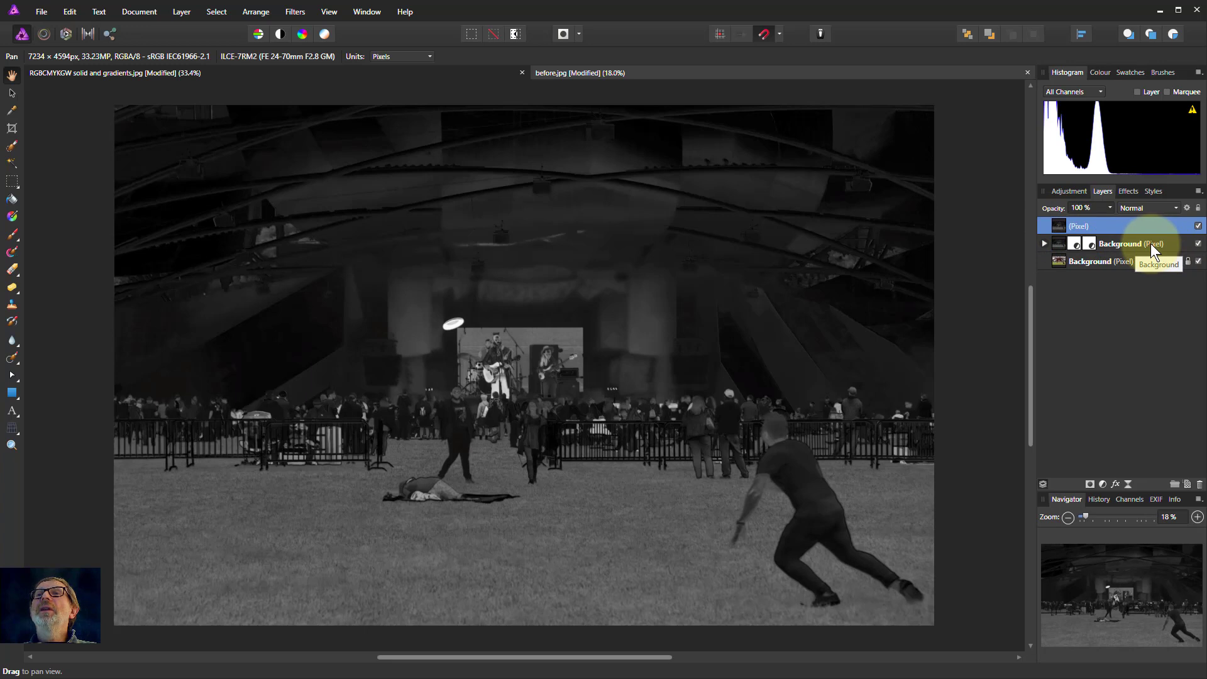
Delete the HSL-adjusted copy and show the merged saturation map layer again.
{"action": "right_click", "coordinate": [1120, 242]}
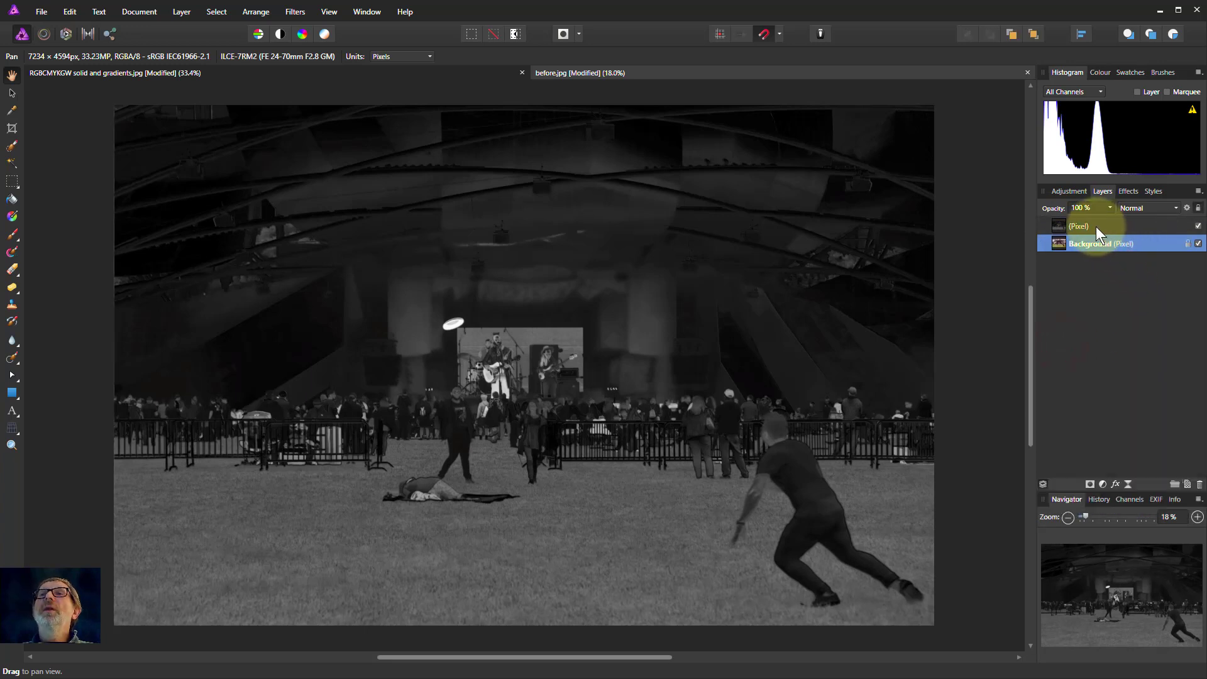
{"action": "left_click", "coordinate": [1093, 225]}
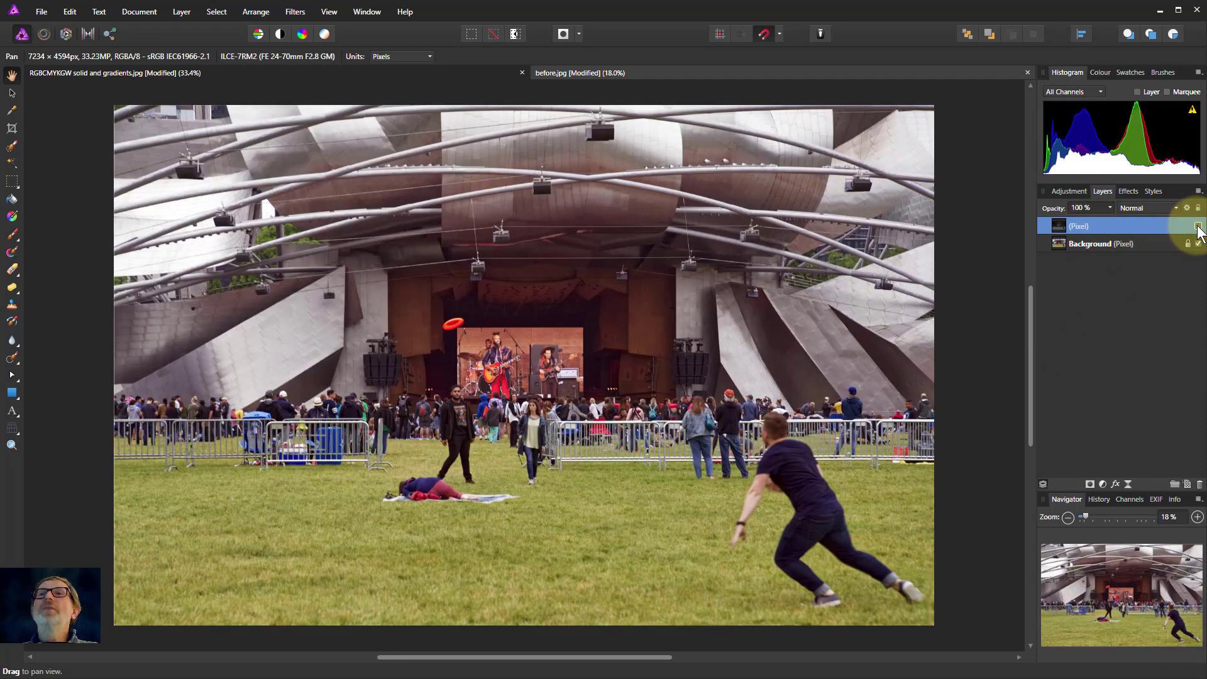
{"action": "left_click", "coordinate": [1198, 225]}
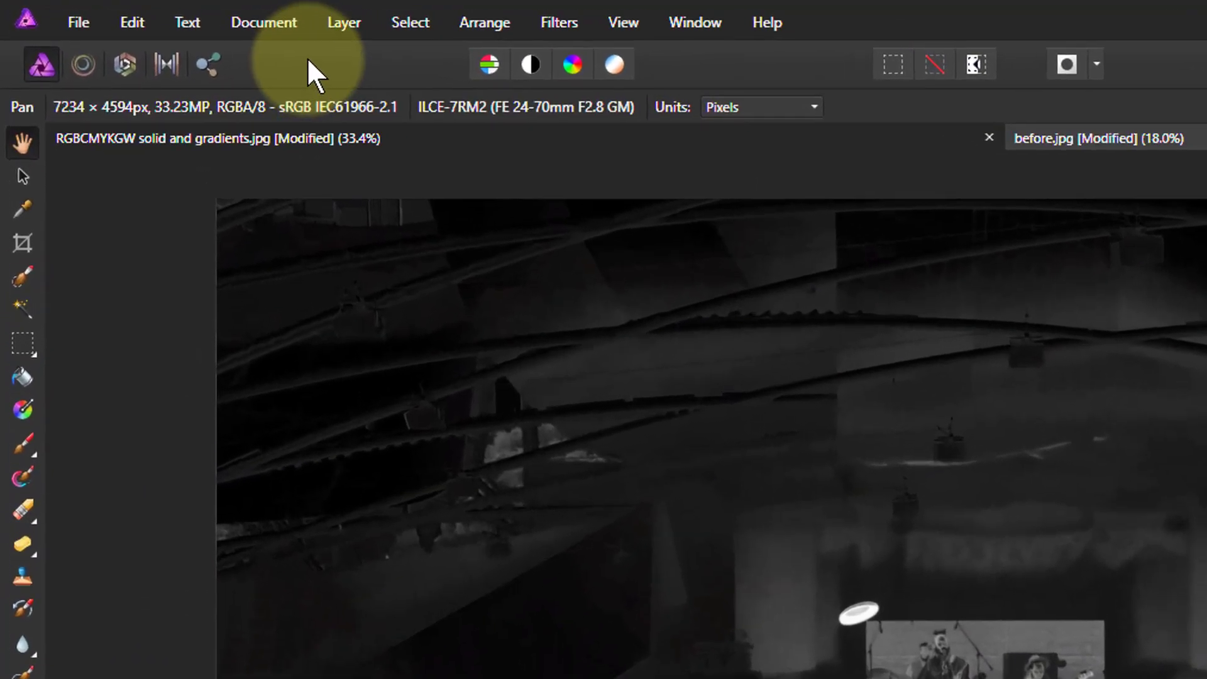
Rasterise the greyscale saturation map layer to a mask via the Layer menu.
{"action": "left_click", "coordinate": [343, 22]}
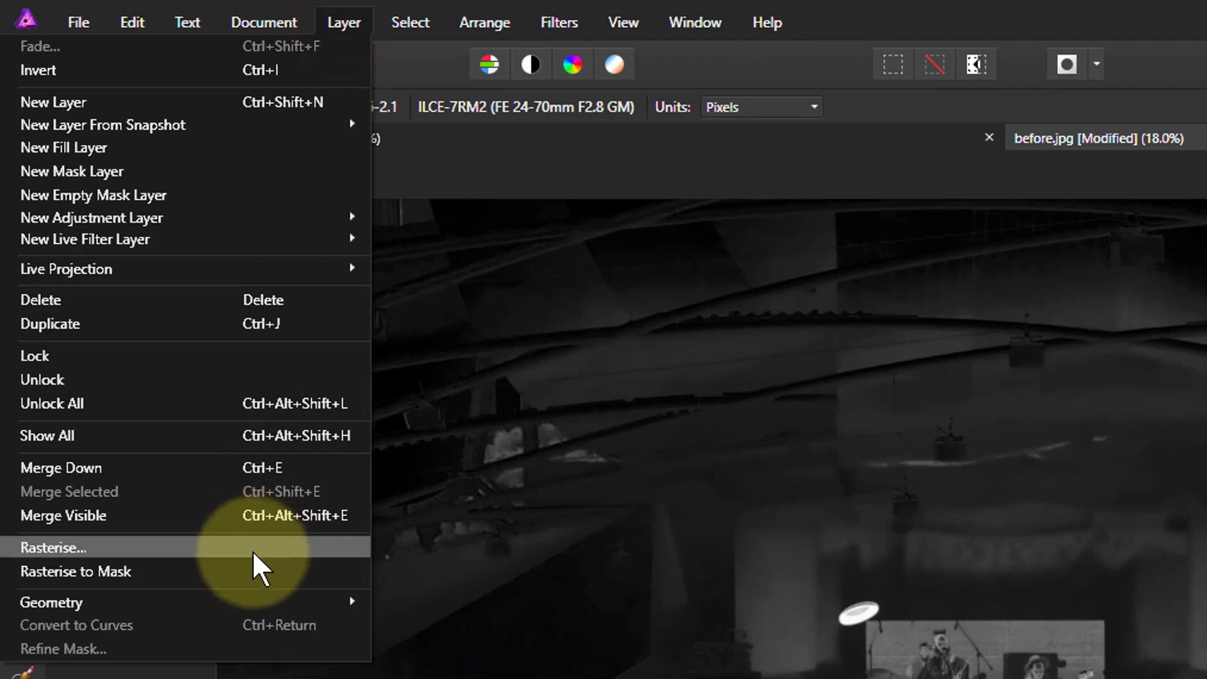
{"action": "left_click", "coordinate": [53, 547]}
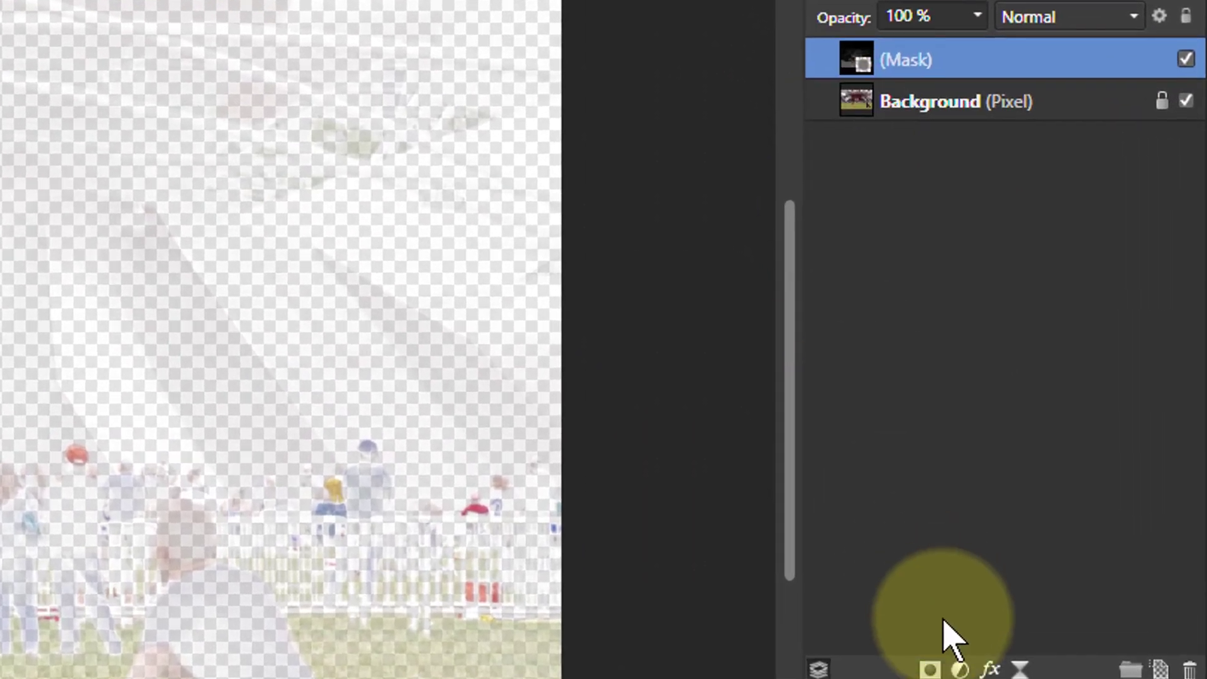
Add a Curves adjustment holding the saturation mask and open its settings.
{"action": "left_click", "coordinate": [959, 667]}
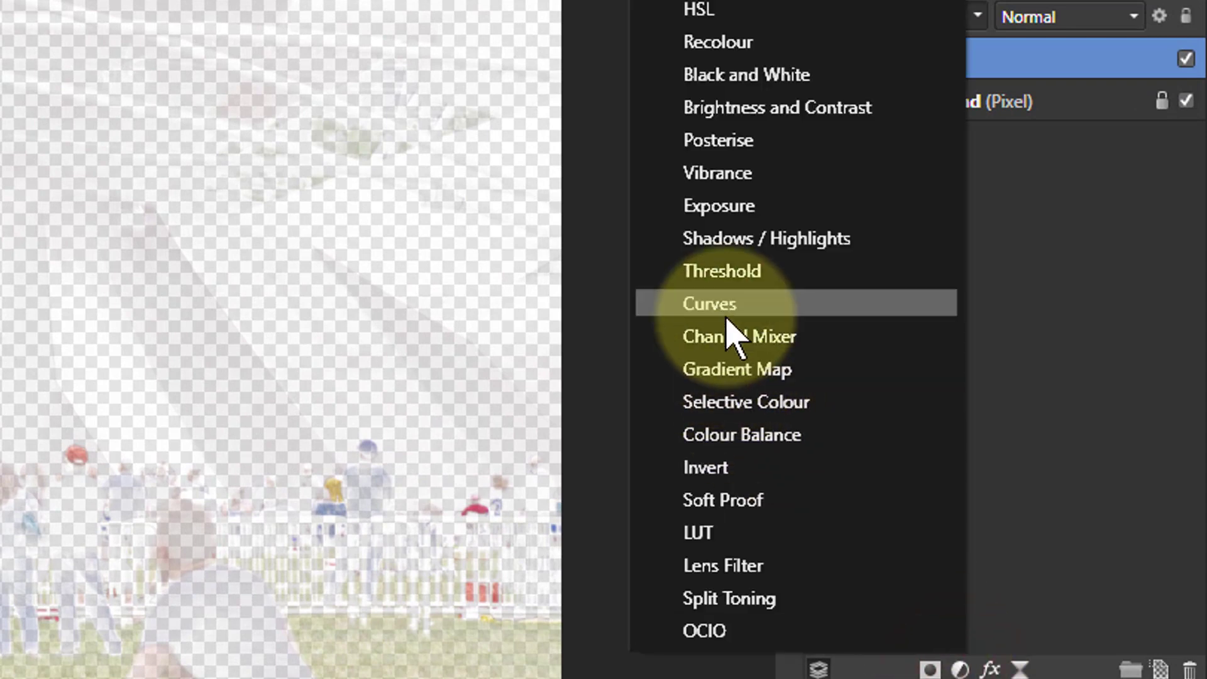
{"action": "left_click", "coordinate": [709, 303]}
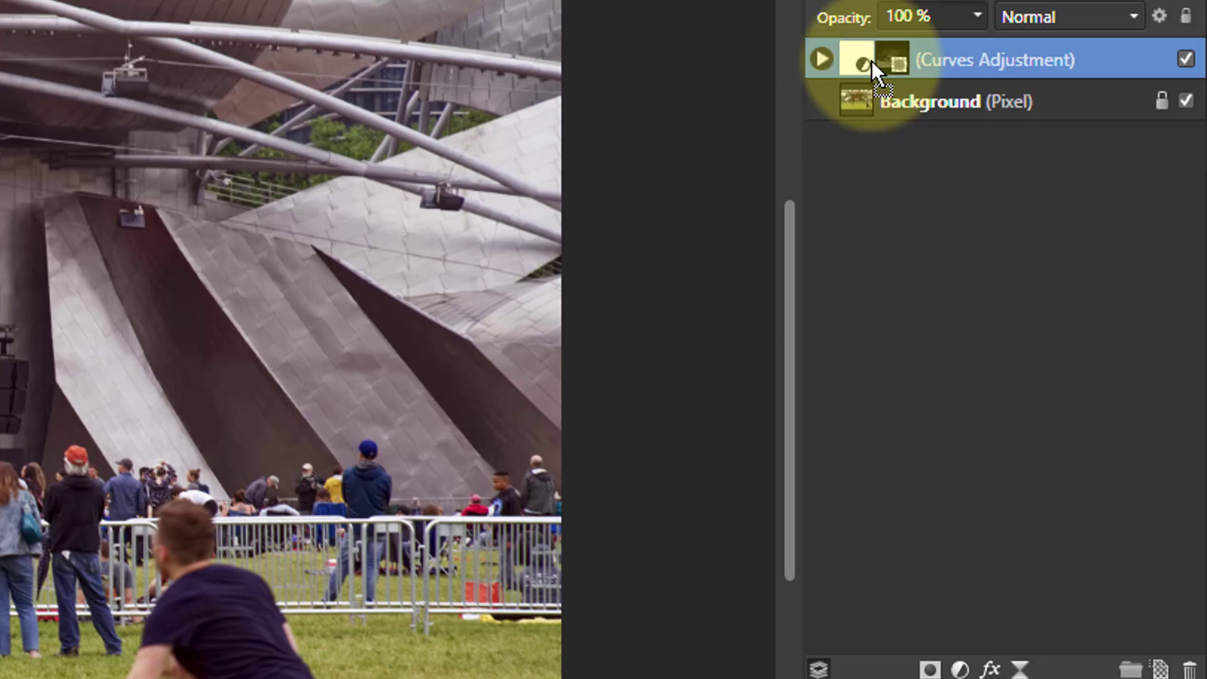
{"action": "left_click", "coordinate": [821, 59]}
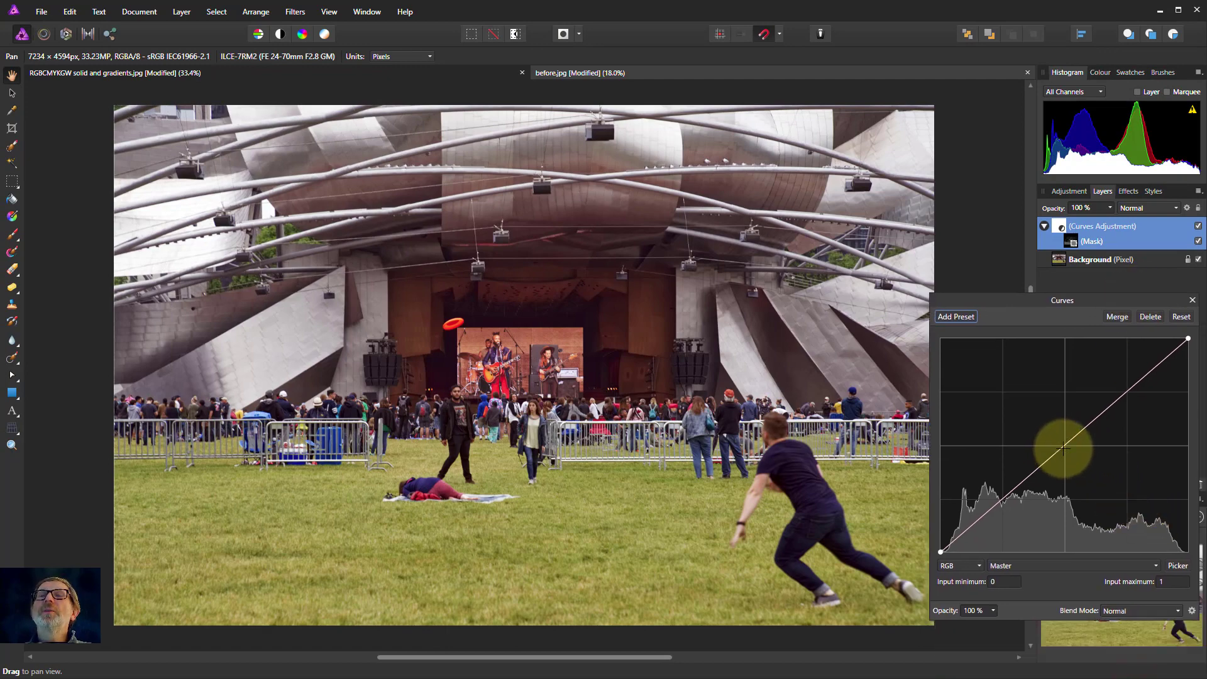
Test raising and lowering the masked curve, then restore it straight.
{"action": "left_click_drag", "start_coordinate": [1066, 450], "coordinate": [1047, 444]}
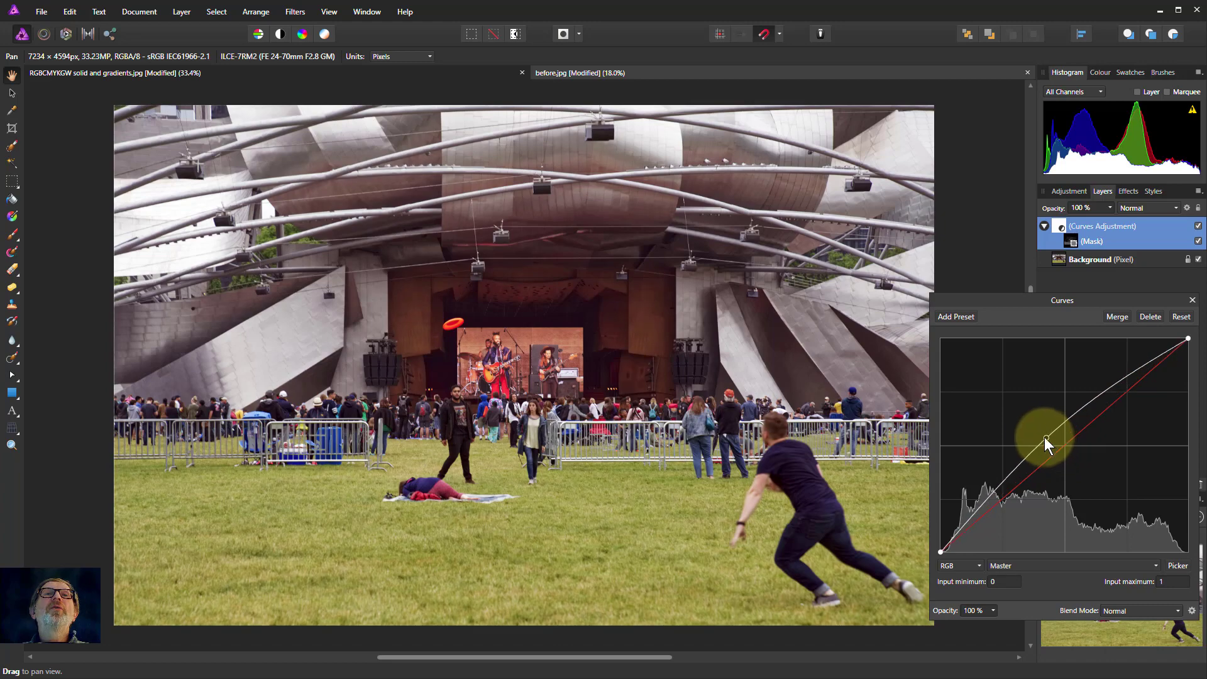
{"action": "left_click_drag", "start_coordinate": [1047, 432], "coordinate": [1034, 444]}
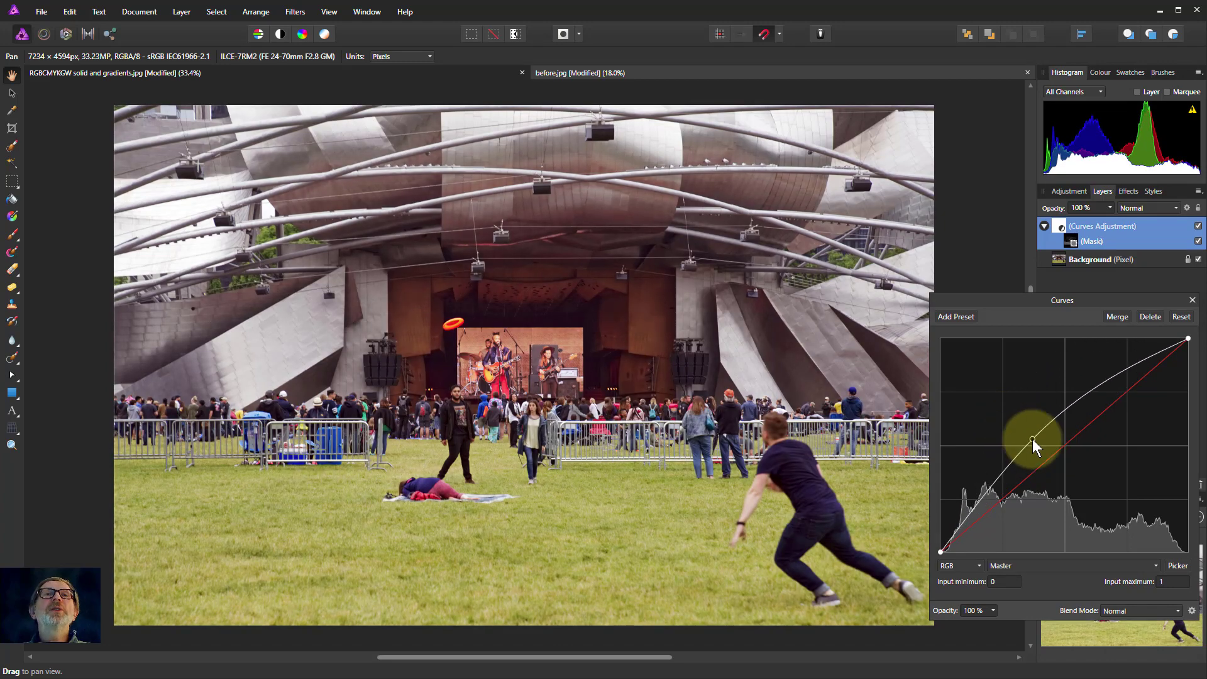
{"action": "left_click_drag", "start_coordinate": [1035, 442], "coordinate": [1078, 479]}
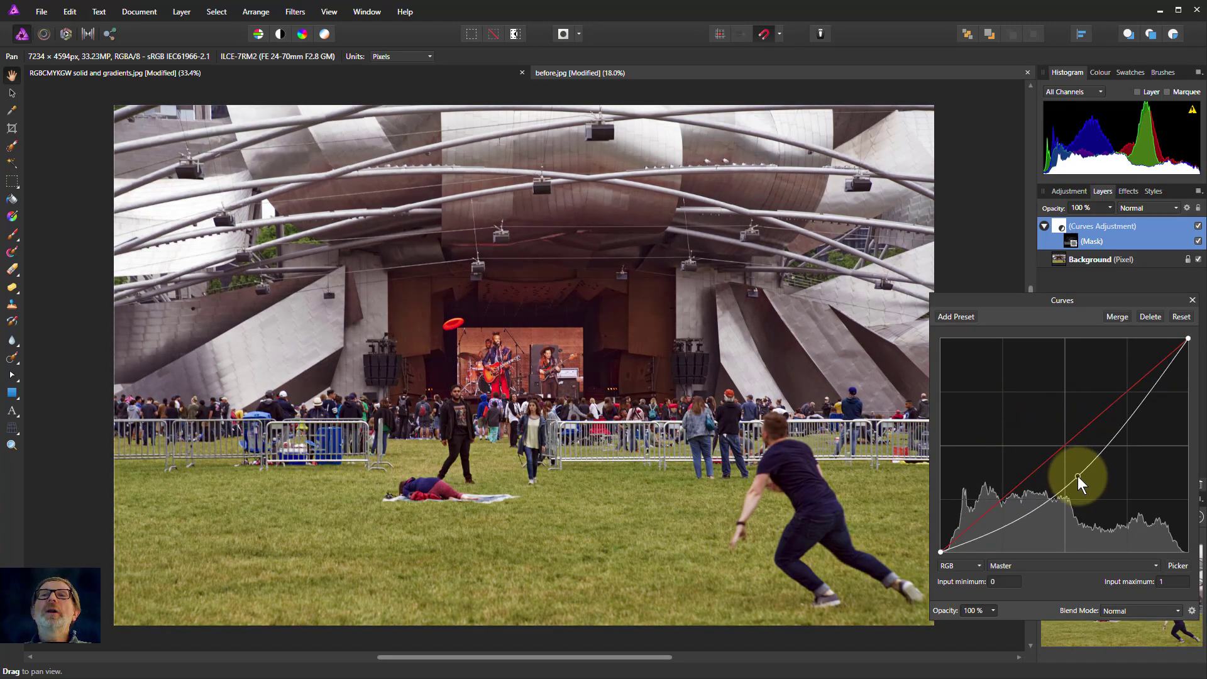
{"action": "left_click_drag", "start_coordinate": [1077, 477], "coordinate": [982, 392]}
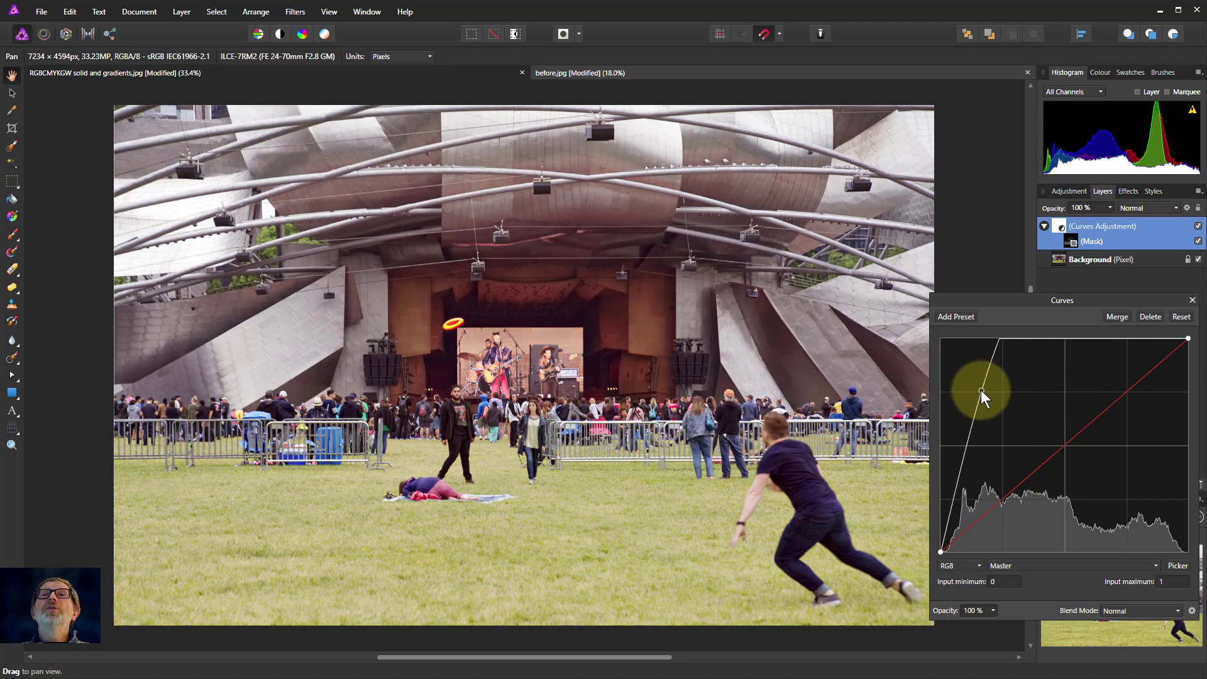
{"action": "left_click_drag", "start_coordinate": [983, 394], "coordinate": [1002, 382]}
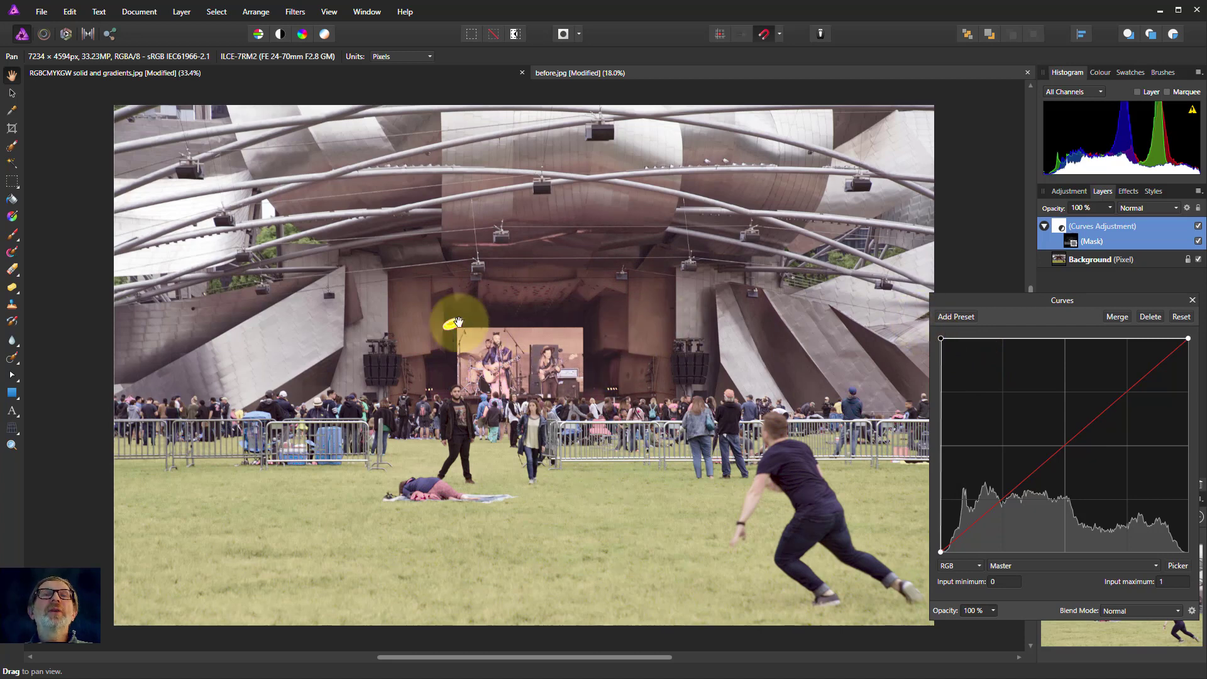
Bend the curve below the diagonal to gently darken the saturated grass and stage reds.
{"action": "left_click_drag", "start_coordinate": [457, 322], "coordinate": [493, 384]}
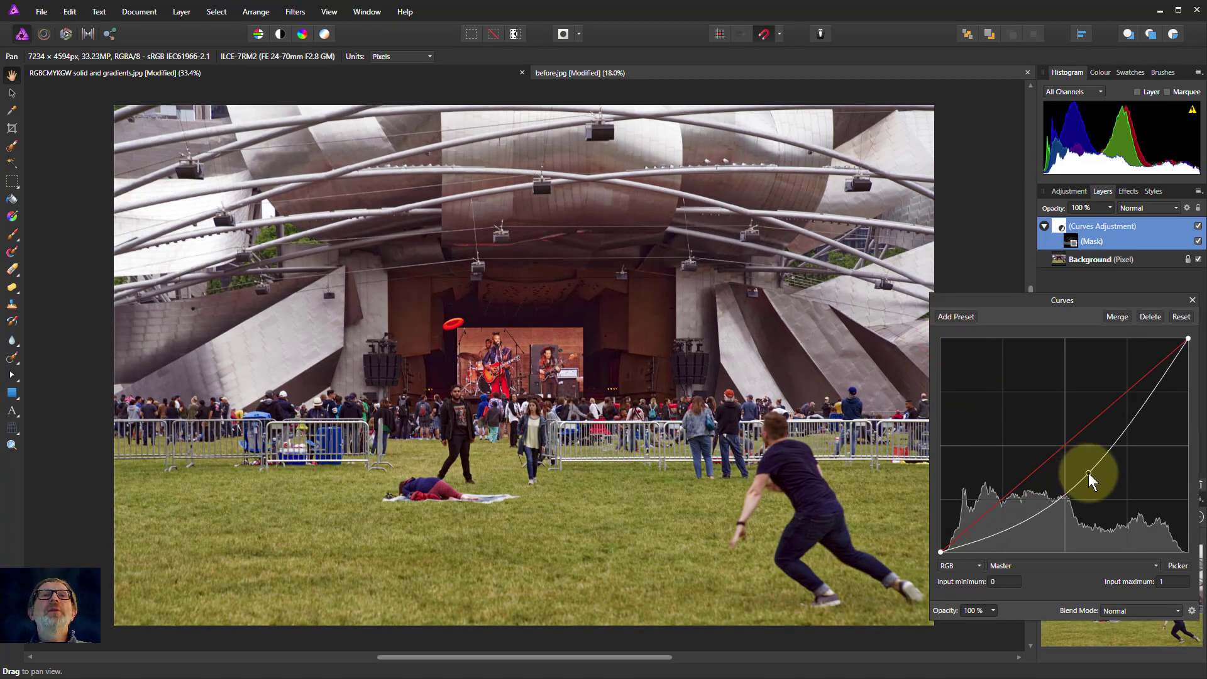
{"action": "left_click_drag", "start_coordinate": [1090, 475], "coordinate": [1098, 487]}
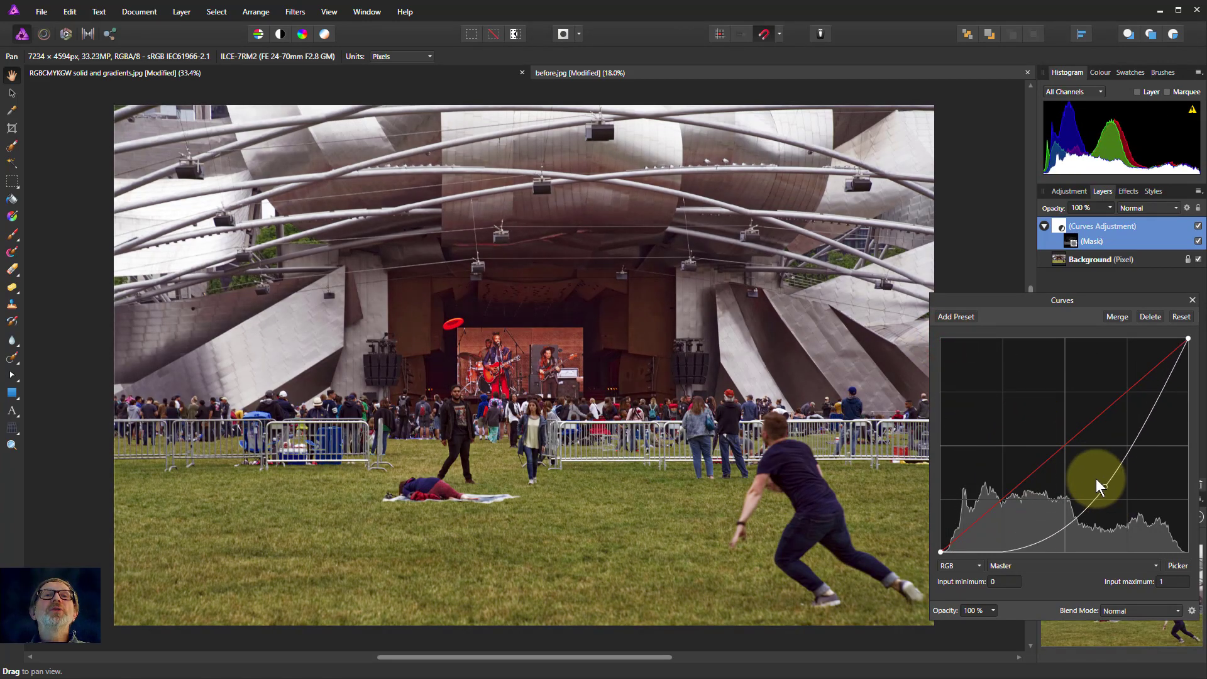
{"action": "left_click_drag", "start_coordinate": [1096, 474], "coordinate": [1105, 497]}
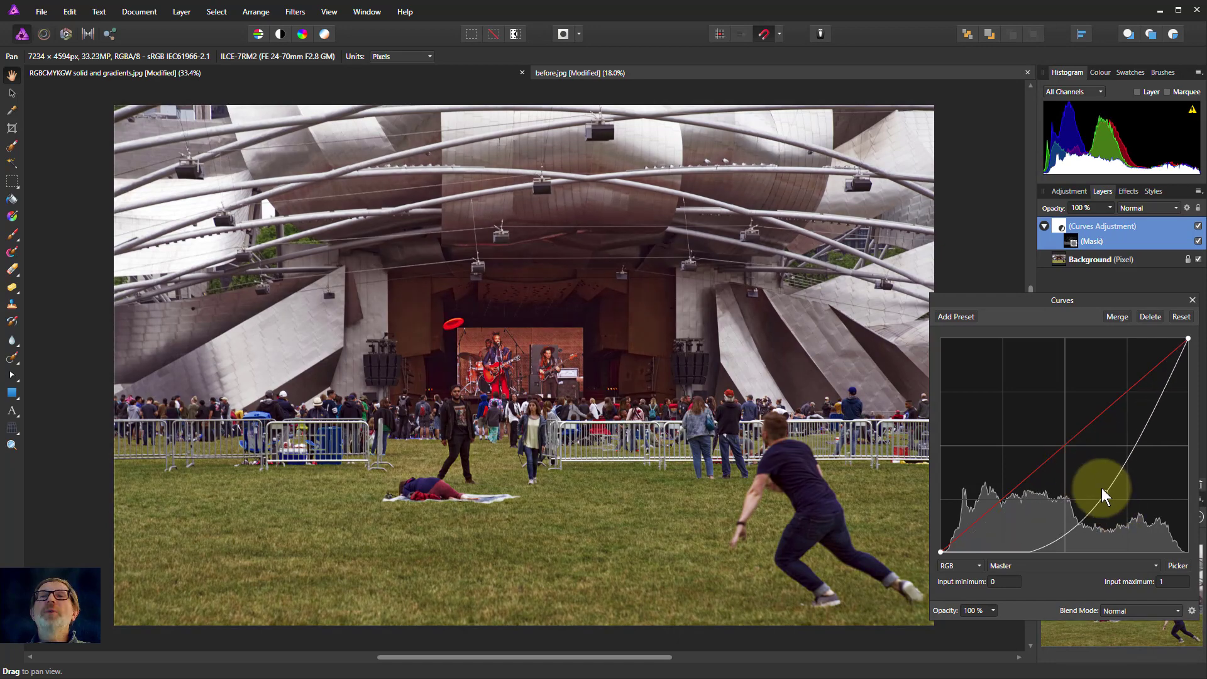
{"action": "left_click_drag", "start_coordinate": [1104, 497], "coordinate": [1105, 492]}
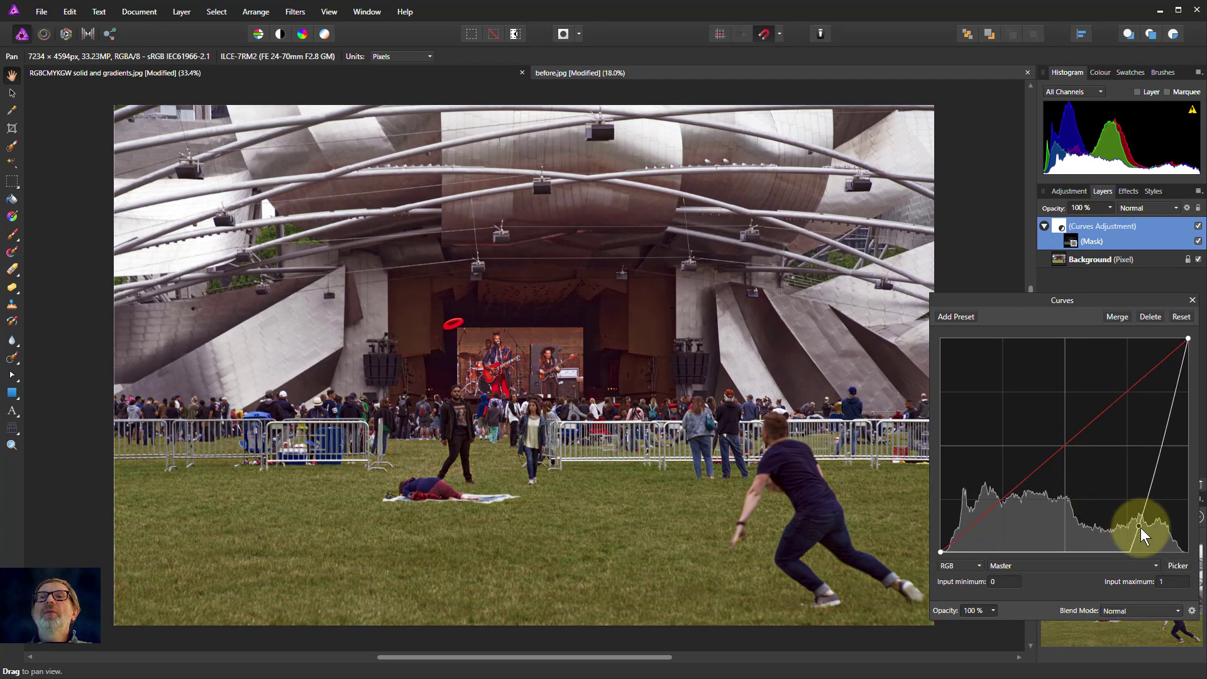
{"action": "left_click_drag", "start_coordinate": [1142, 529], "coordinate": [1185, 551]}
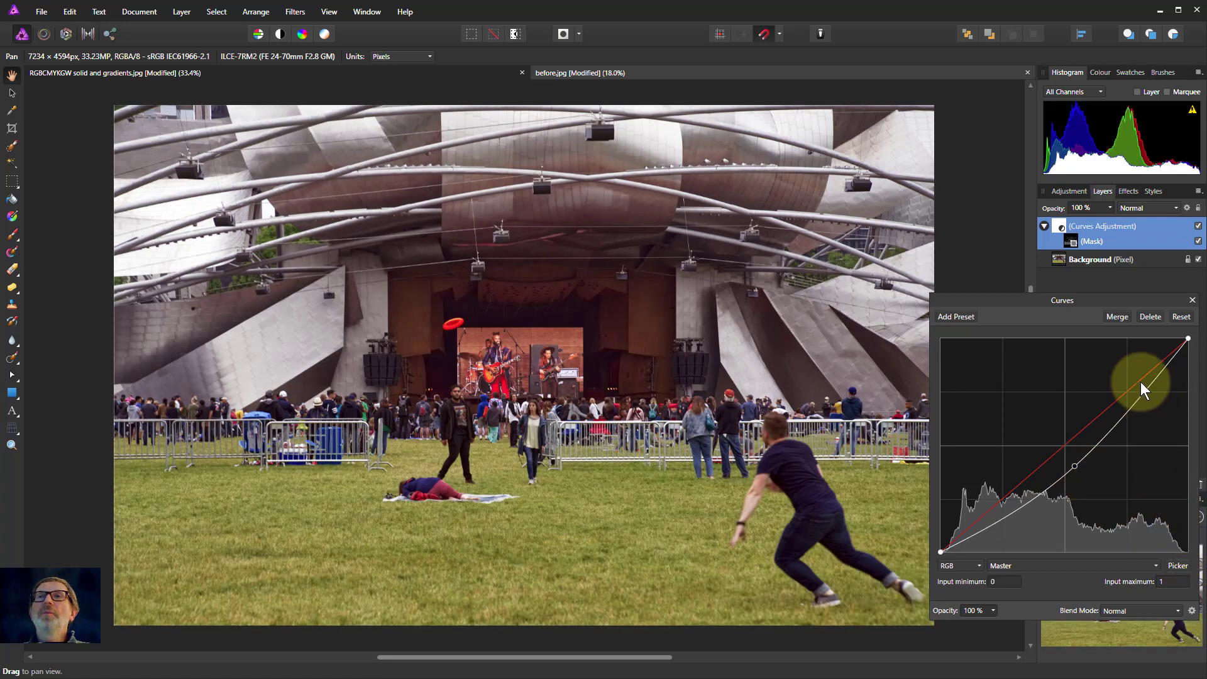
{"action": "left_click_drag", "start_coordinate": [1143, 388], "coordinate": [1001, 539]}
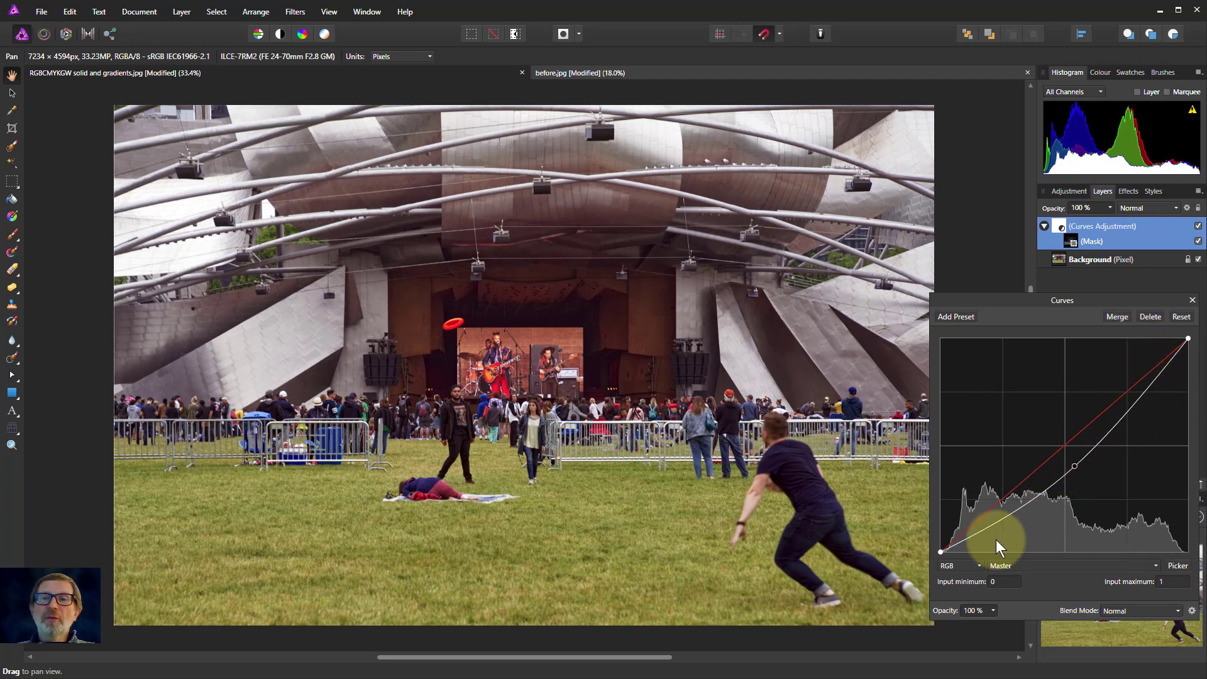